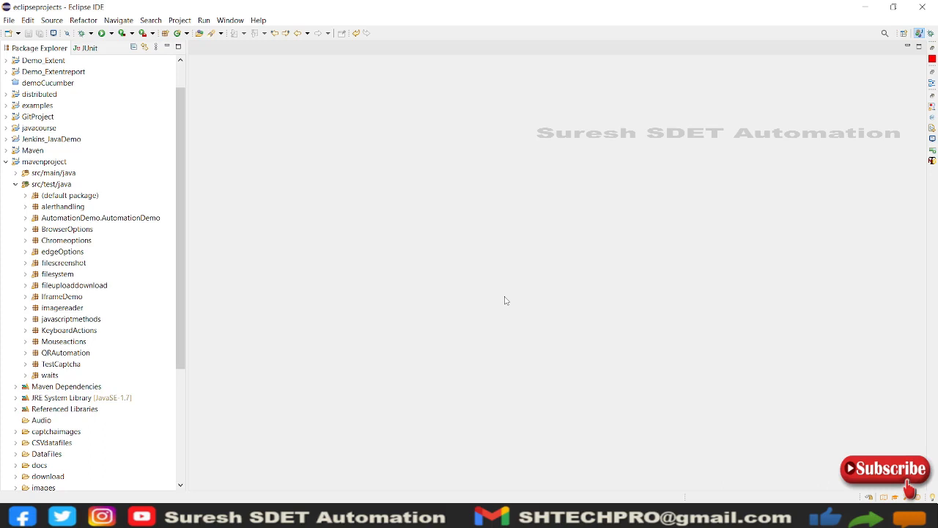
mouse_move(513, 293)
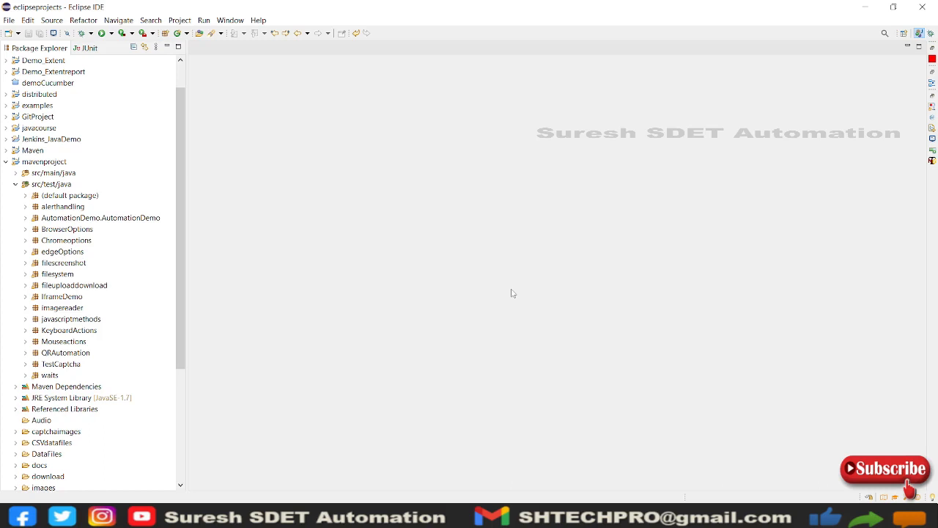
mouse_move(504, 305)
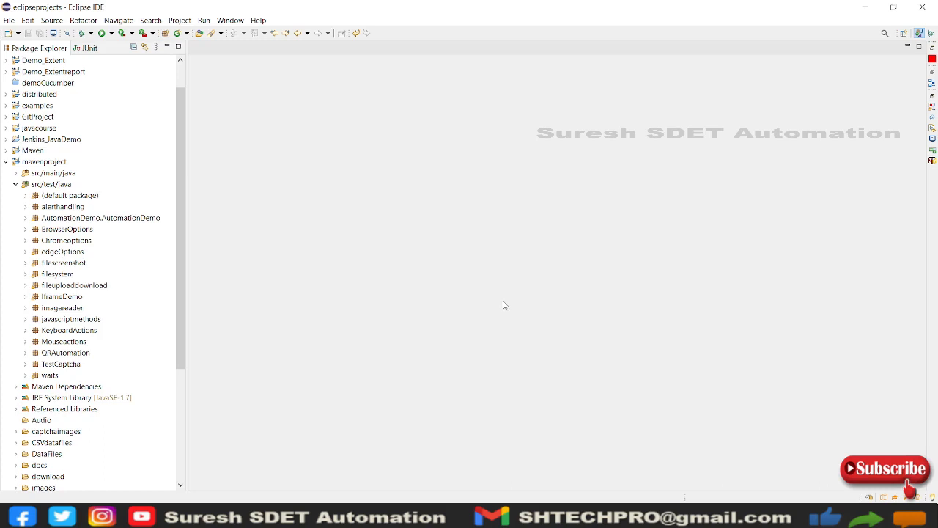
mouse_move(348, 269)
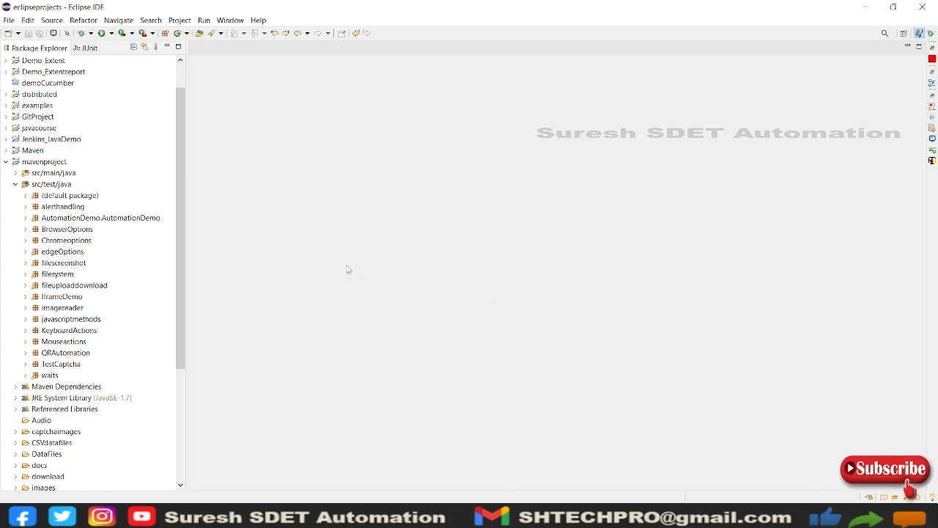
Step: Select mavenproject and right-click src/test/java to reveal its New submenu with Class
left_click(44, 161)
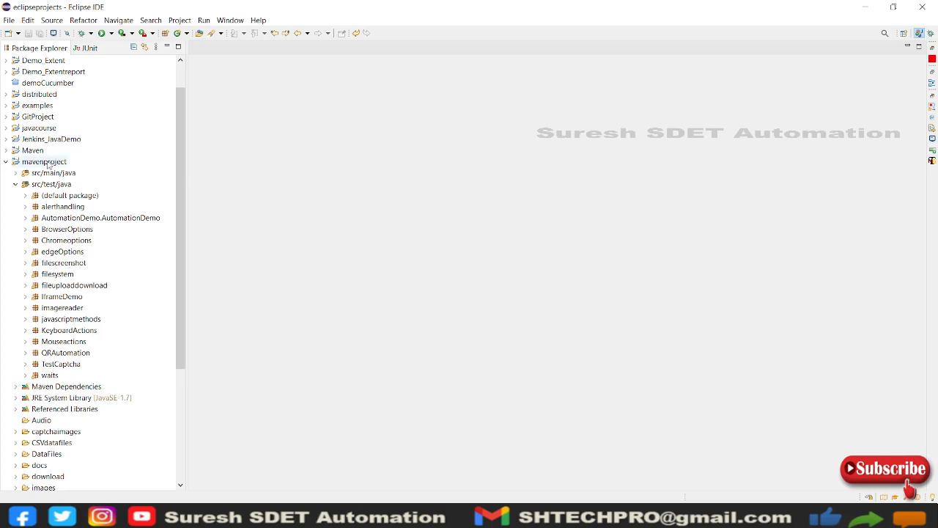
left_click(44, 161)
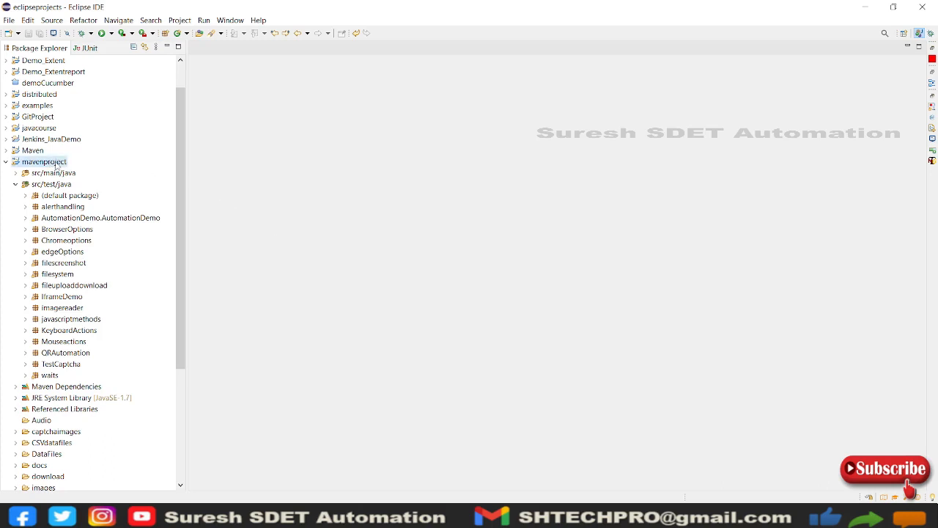
left_click(51, 184)
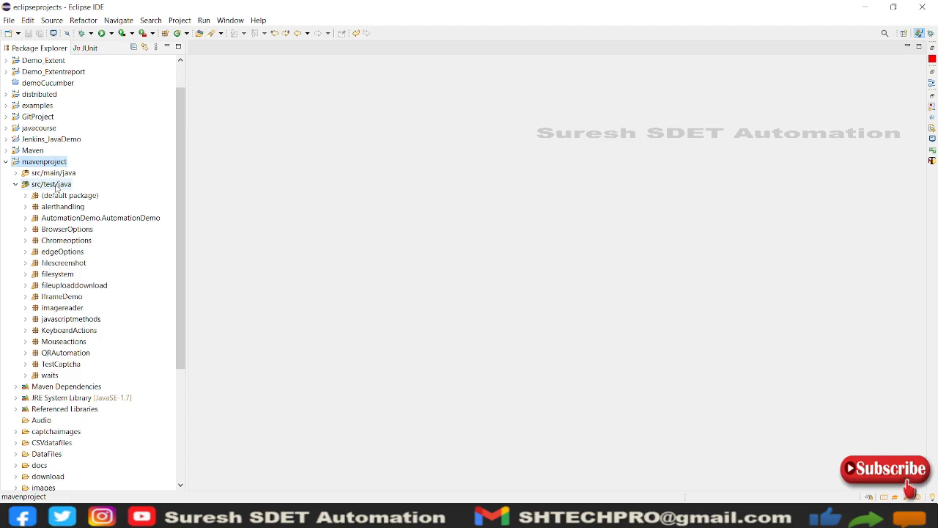
left_click(51, 184)
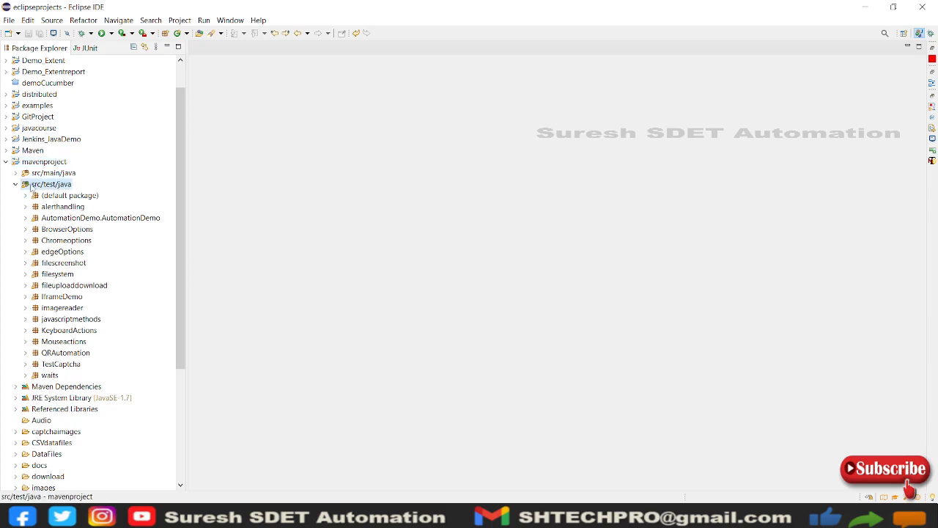
right_click(51, 184)
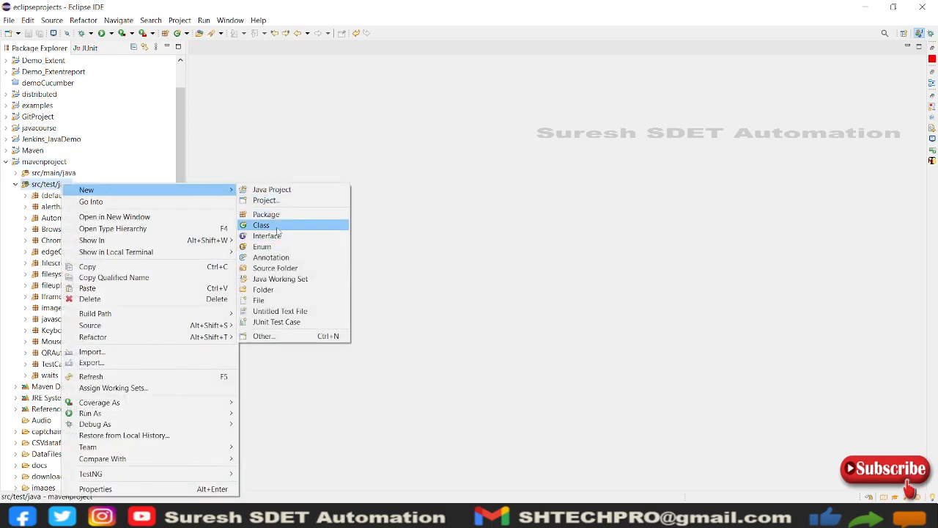
Step: Create class EncyptDcrypt in package PasswordsEncryption with a public static void main stub
left_click(261, 225)
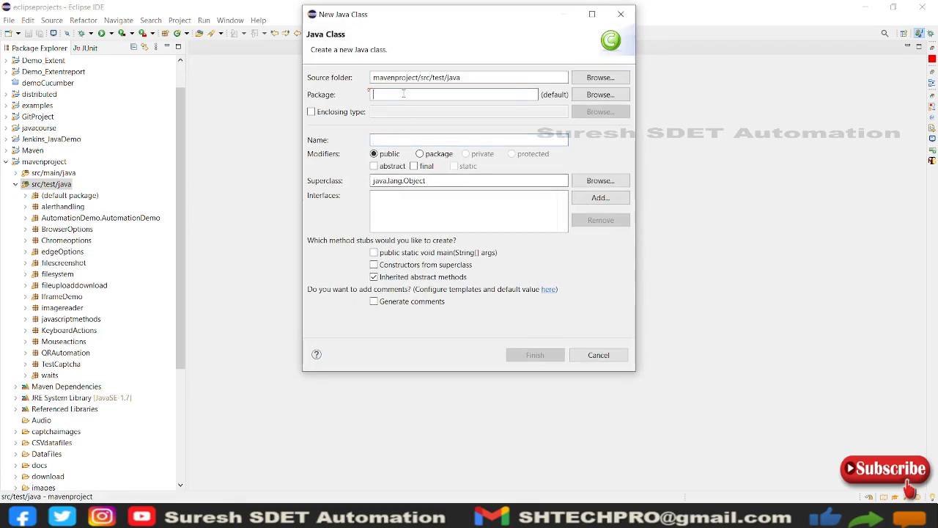
type("PasswordsEncryption")
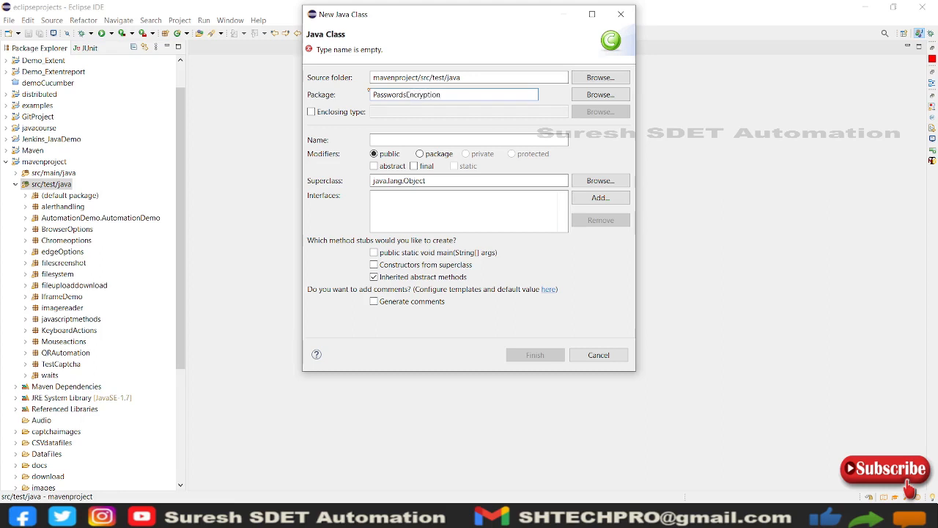
type("E")
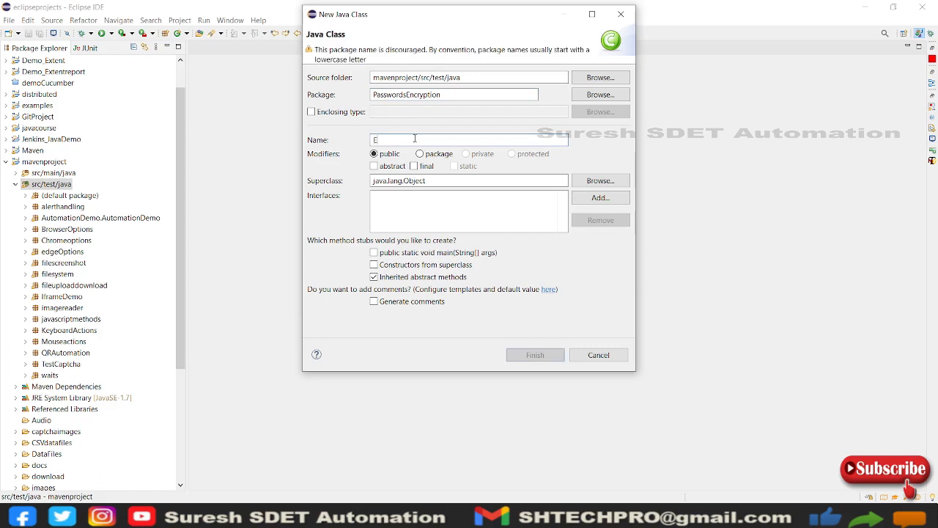
type("ncyptD")
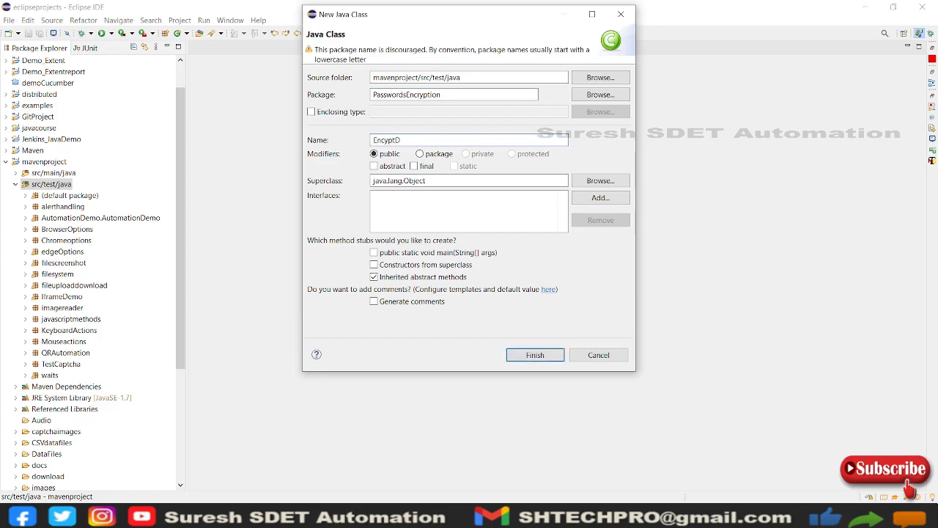
type("crypt")
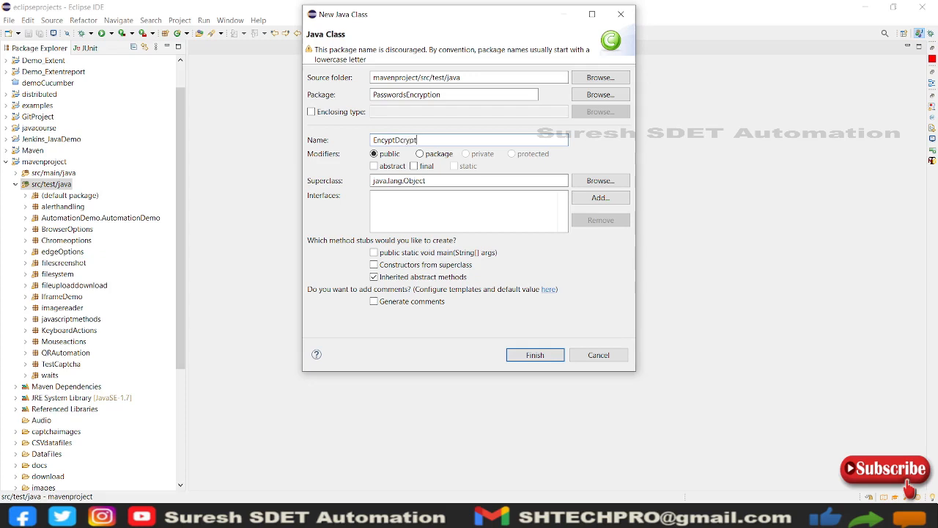
left_click(374, 253)
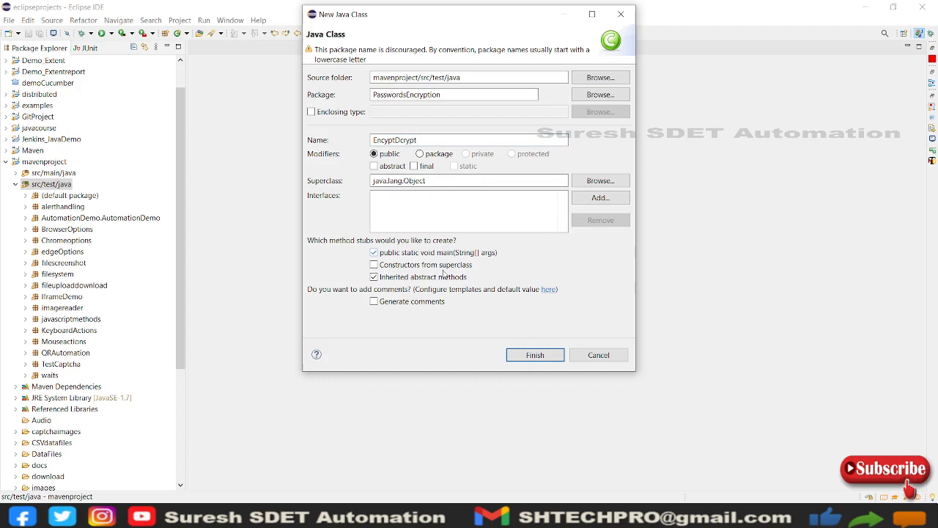
left_click(535, 355)
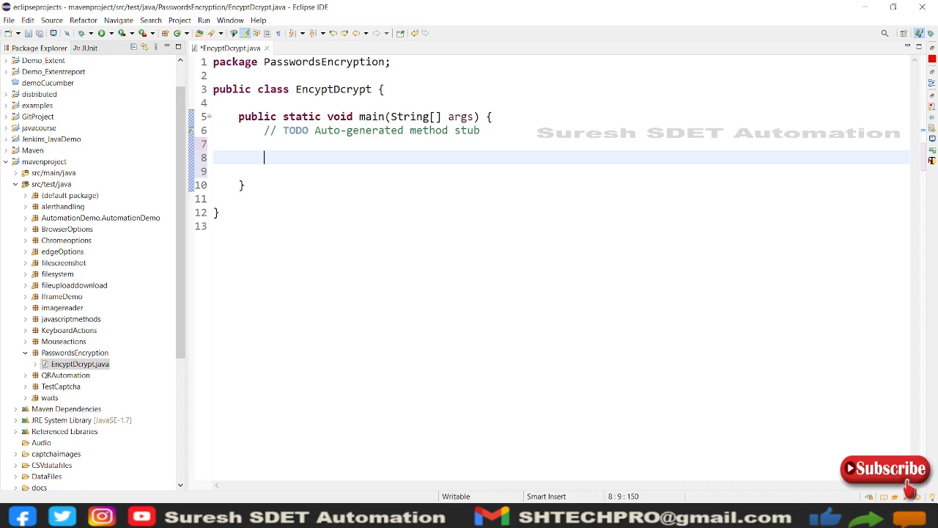
type("String")
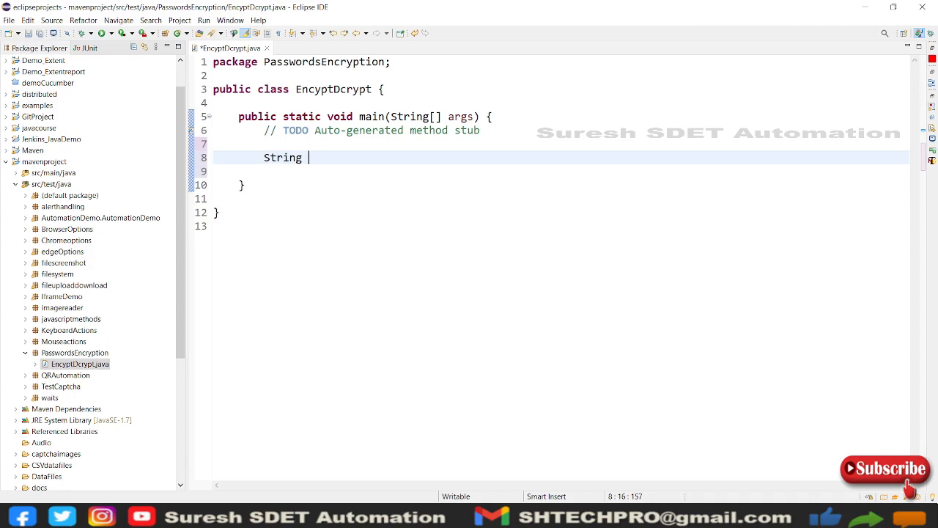
type("Passw")
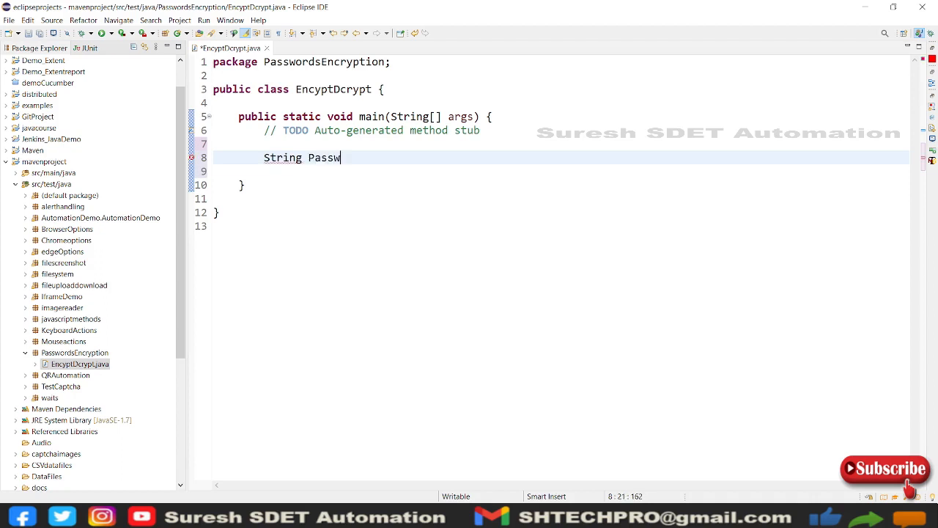
type("ord =")
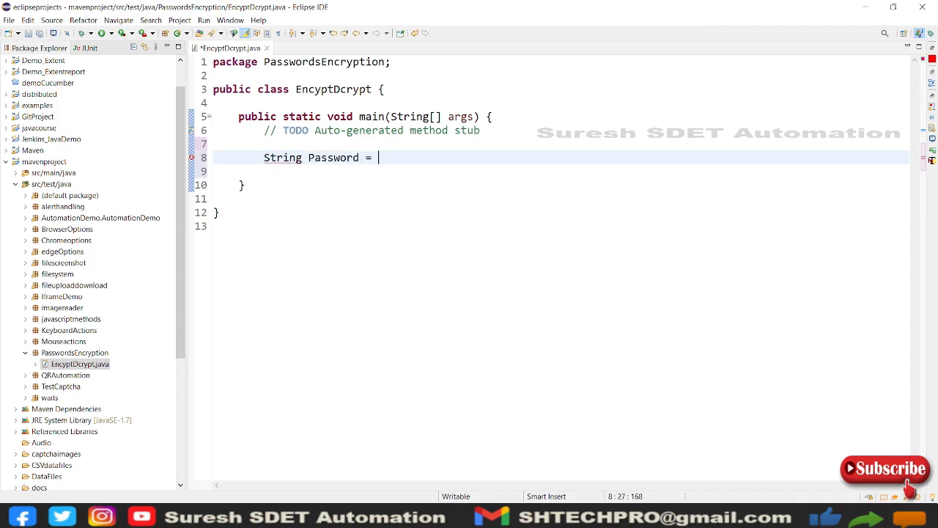
type("\"")
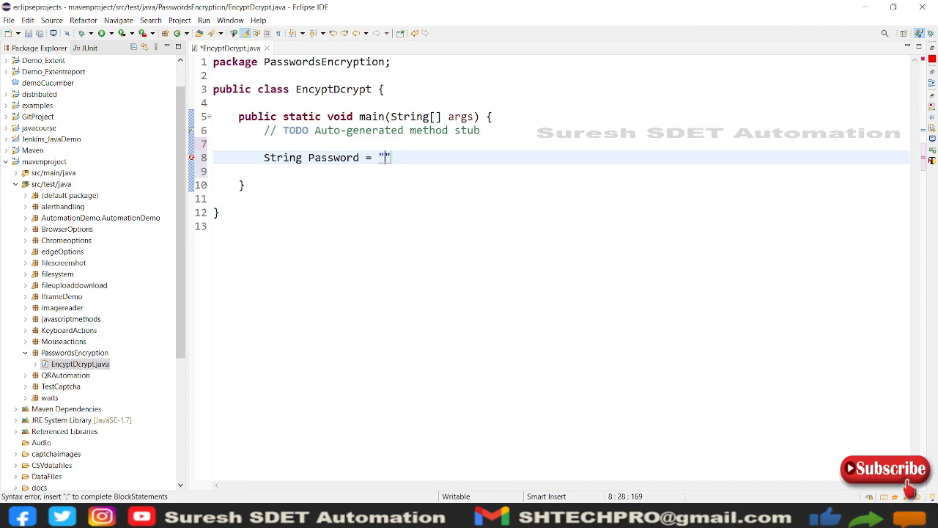
type("Password")
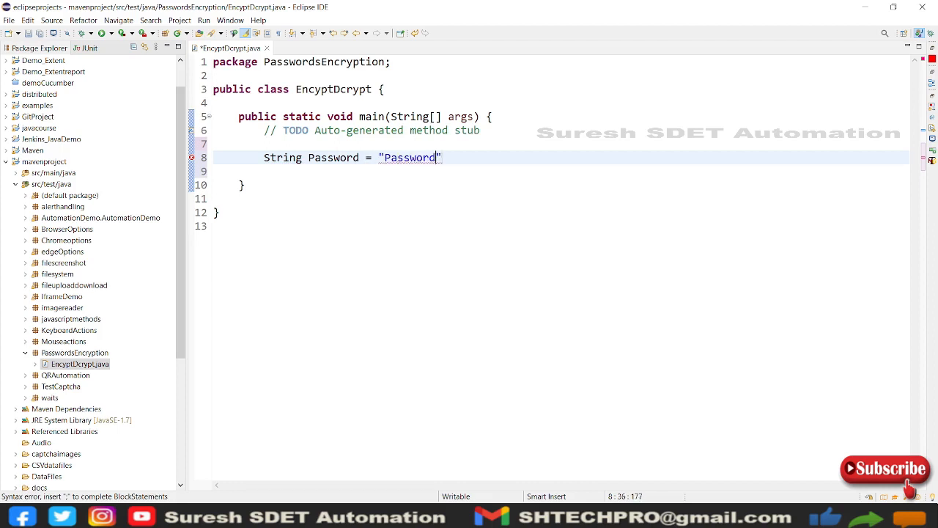
type("123")
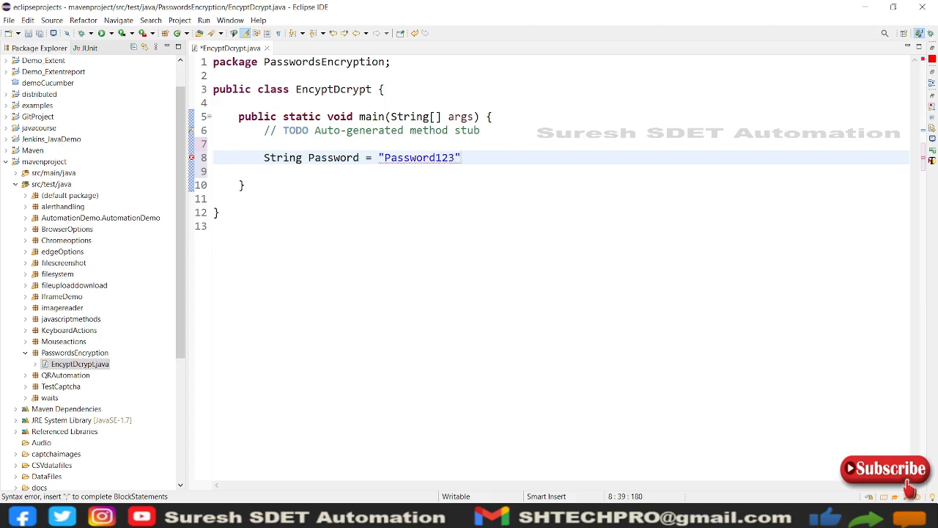
type(";")
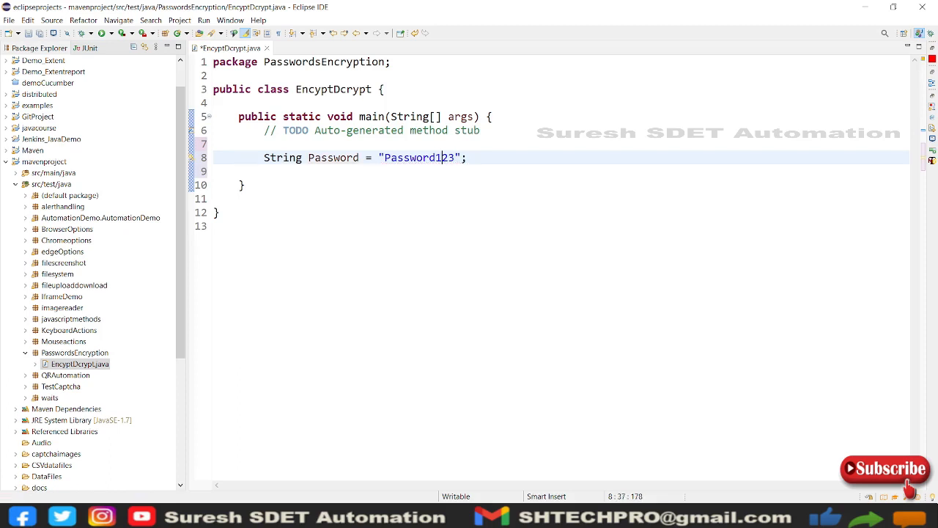
type("@")
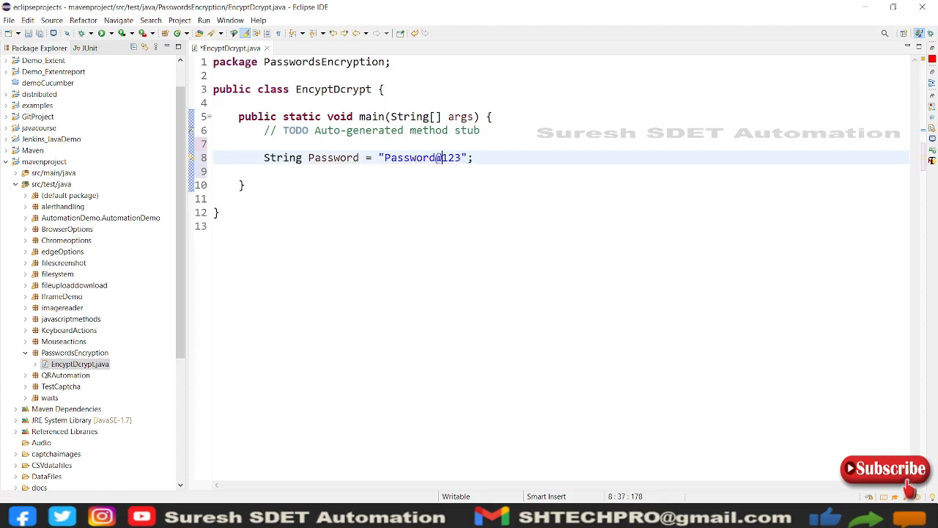
type("34")
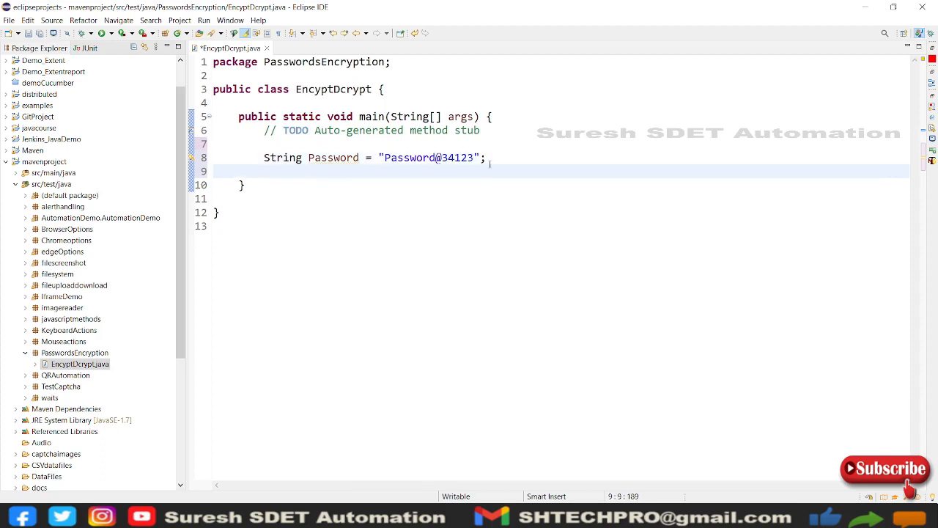
key("Enter")
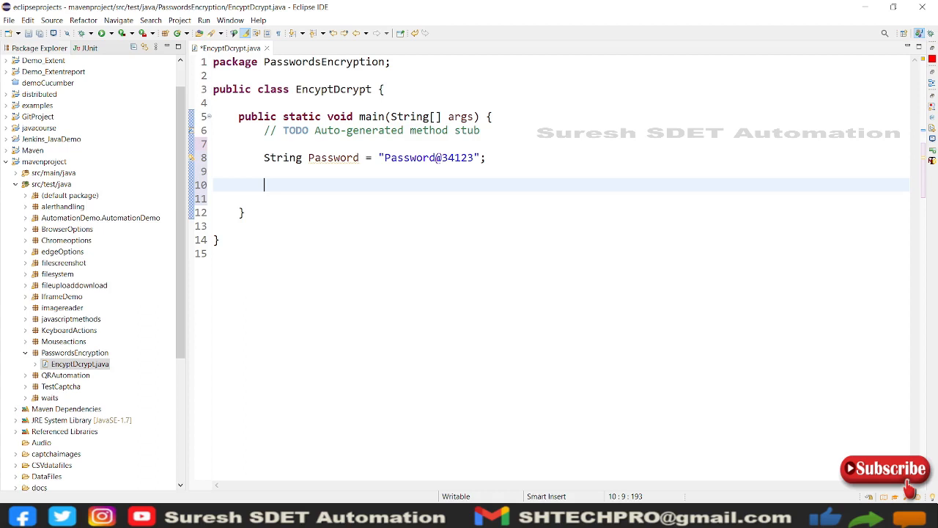
Step: Write Base64.getEncoder().encode(Password.getBytes()); and import java.util.Base64 via content assist
type("Bas")
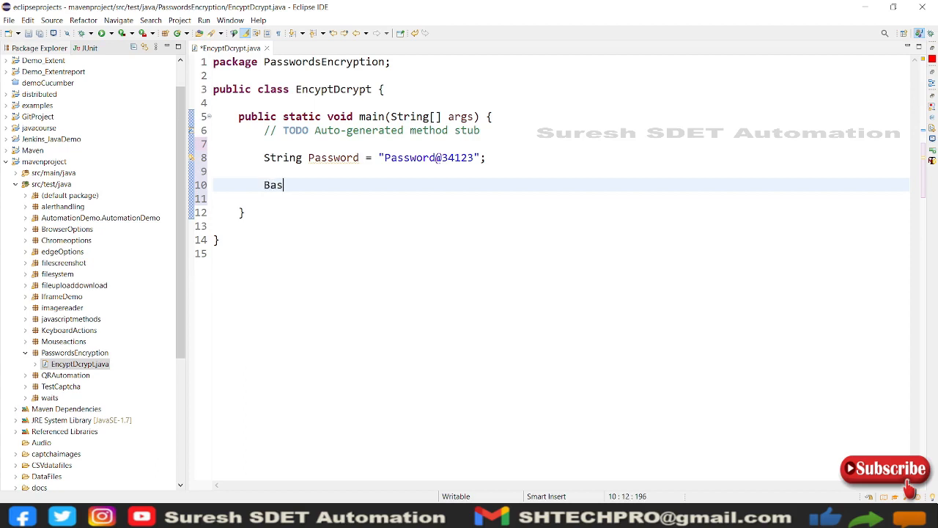
type("e")
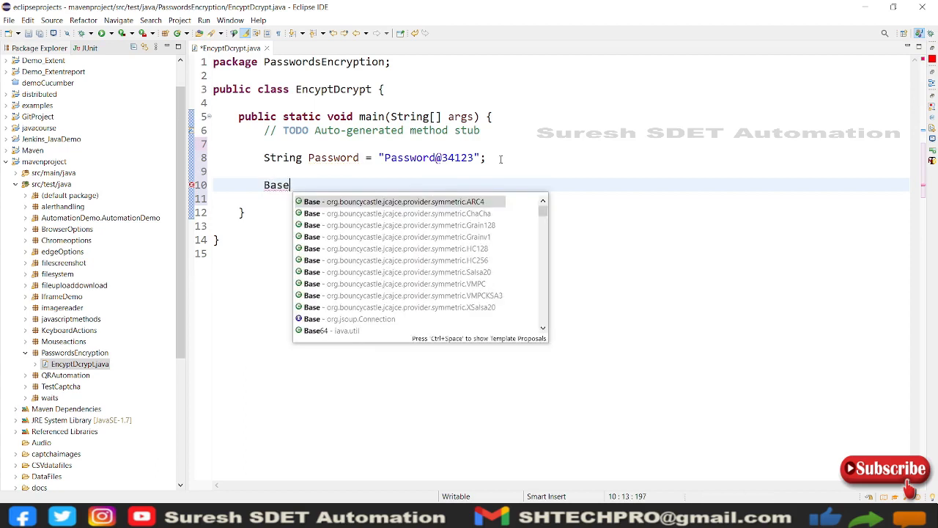
type("64")
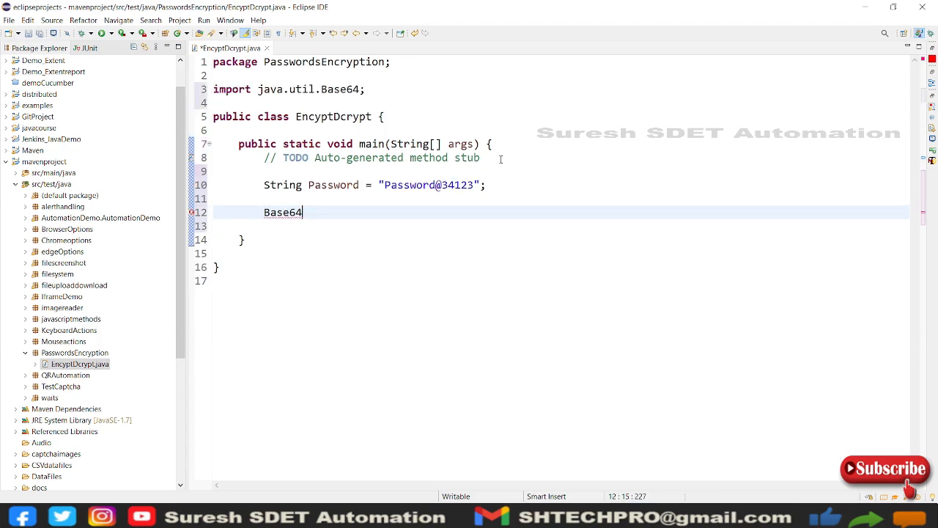
type(".getEncoder(")
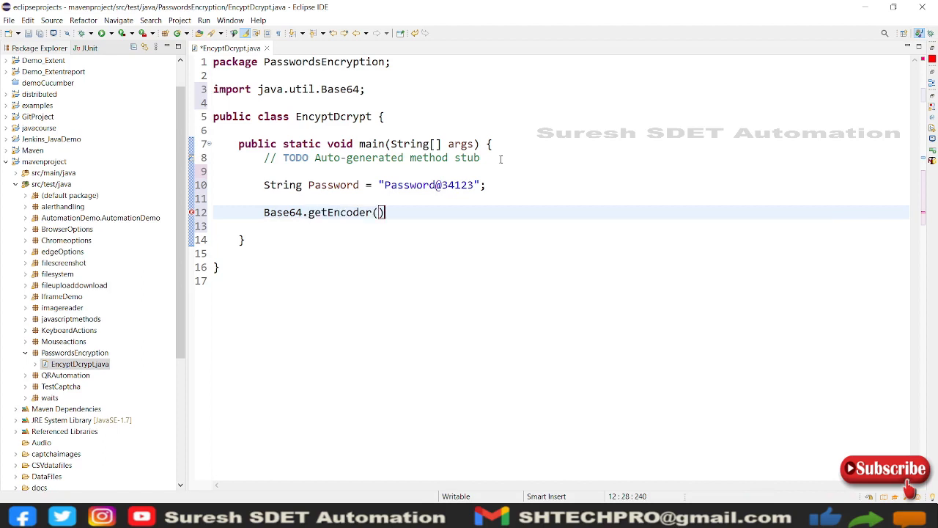
type(".encode(null")
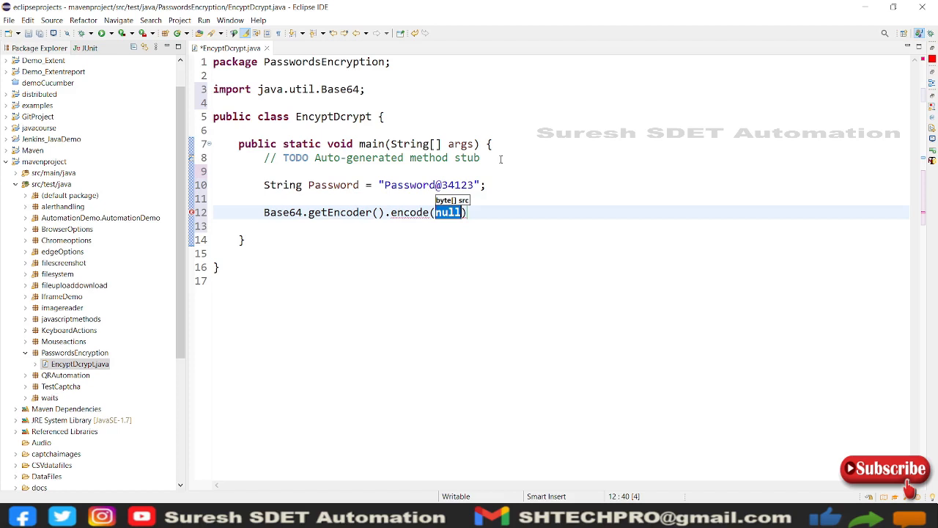
type("P")
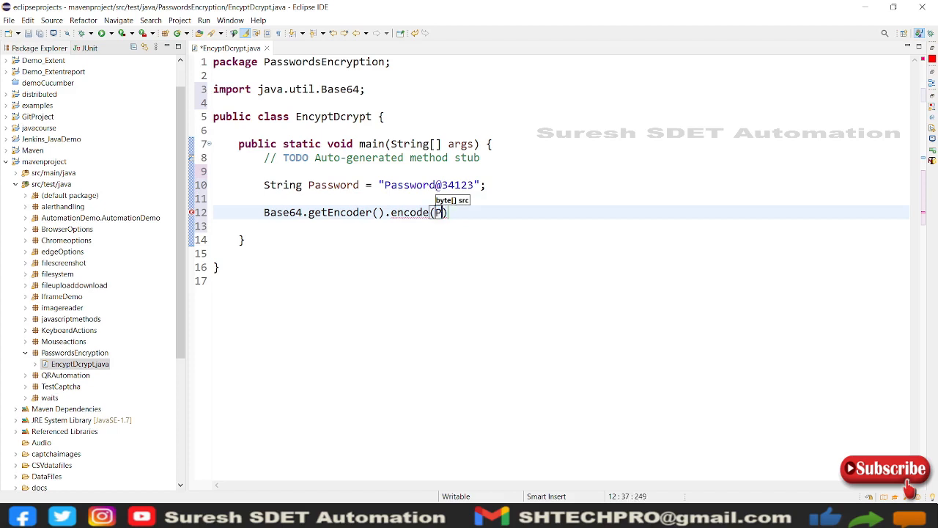
type("assword.")
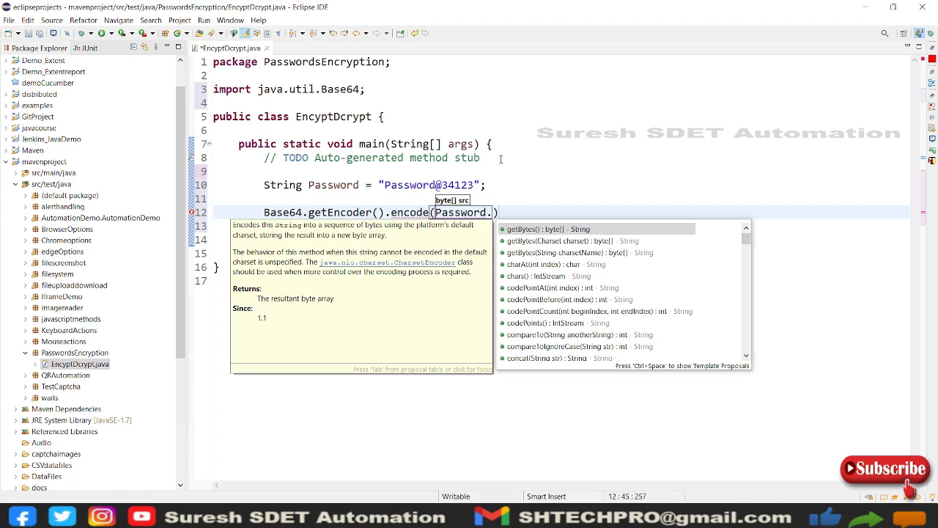
type("getBytes(")
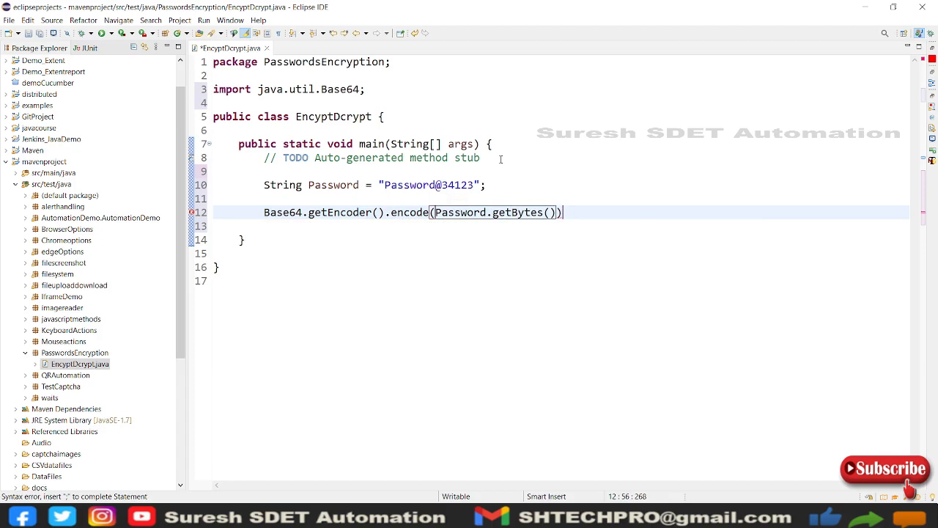
type(";")
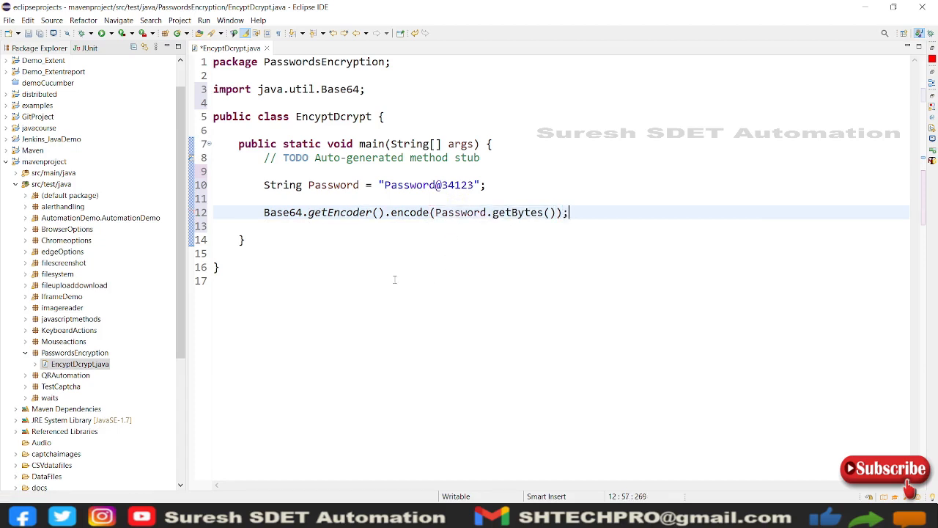
Step: Prefix the encoding statement with byte[] encrypt= to capture the encoded bytes
double_click(282, 213)
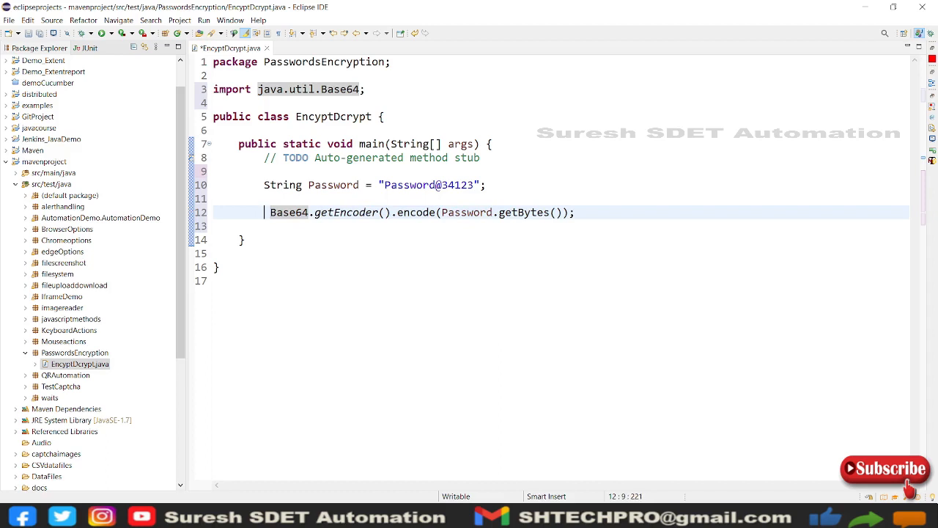
type("byte")
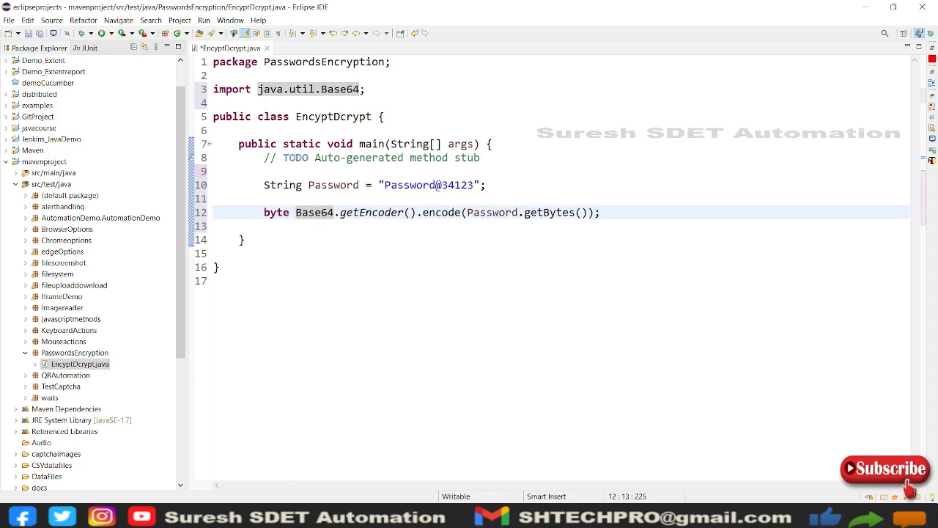
type("[]")
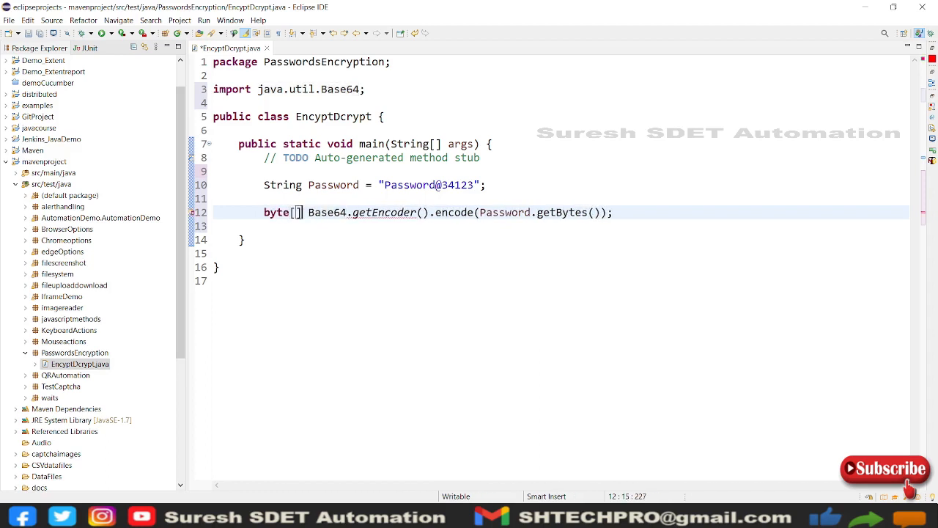
type("encrypt")
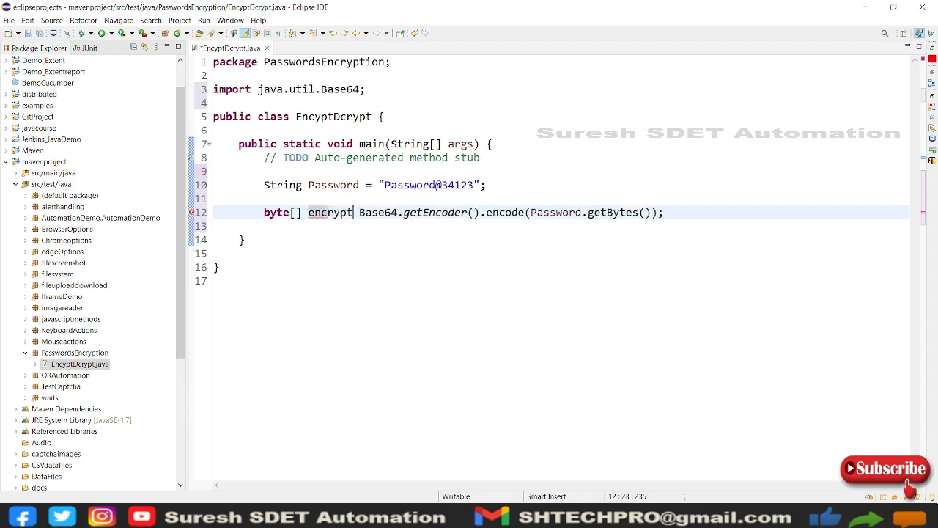
type("=")
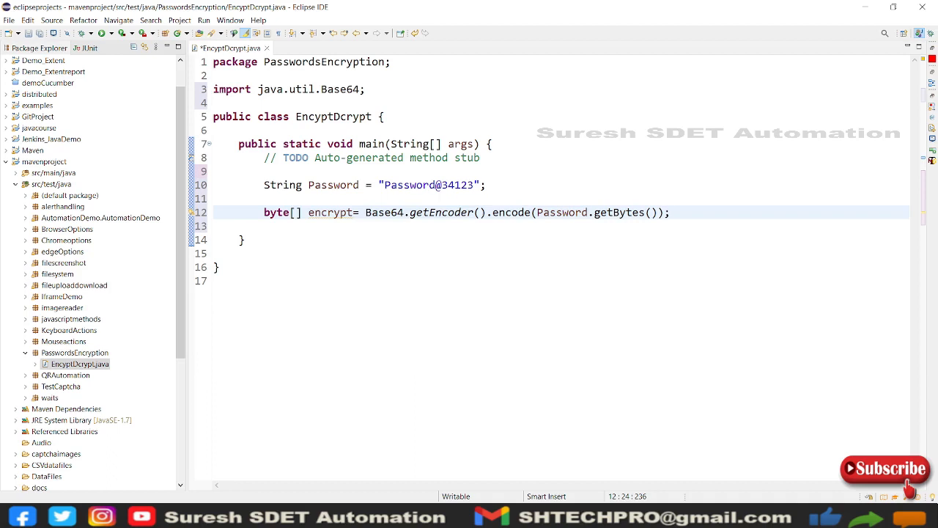
left_click(314, 281)
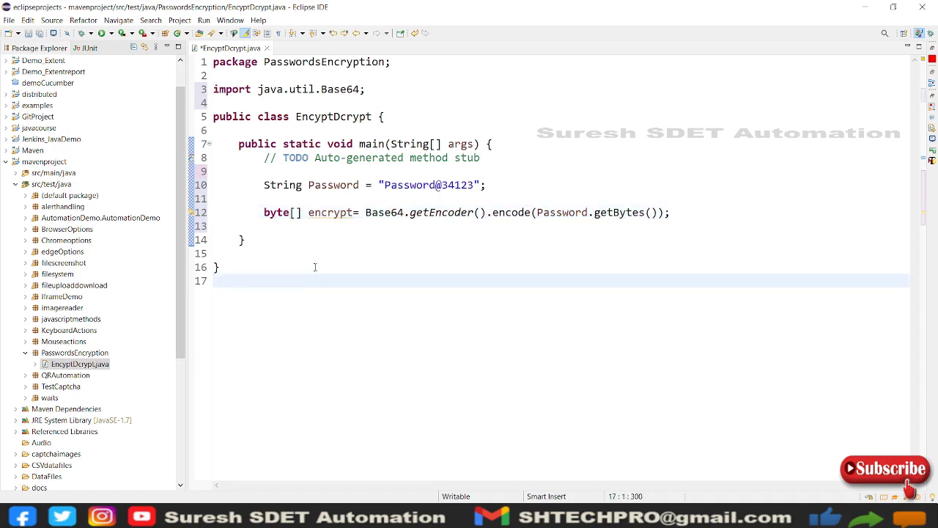
mouse_move(301, 257)
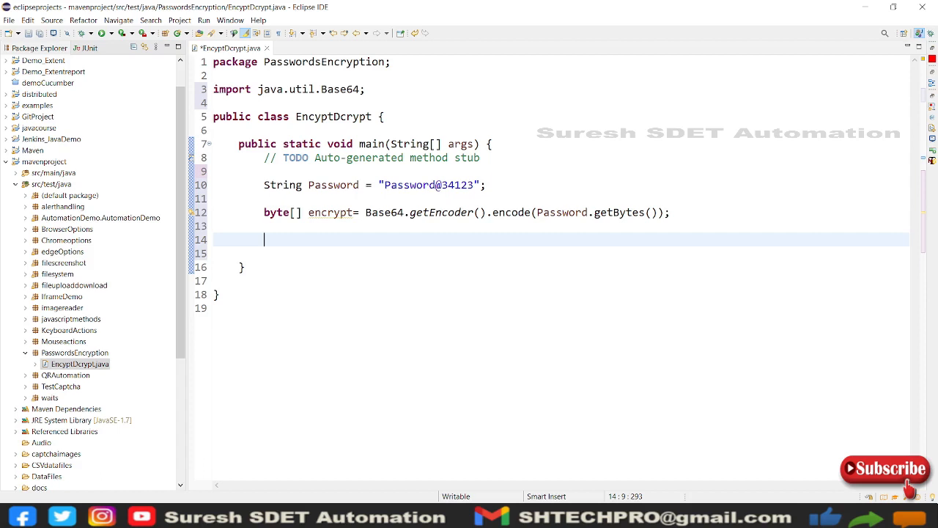
Step: Add System.out.println("Encrypted password is ----->" + new String(encrypt)); below the encoding line
type("Syso")
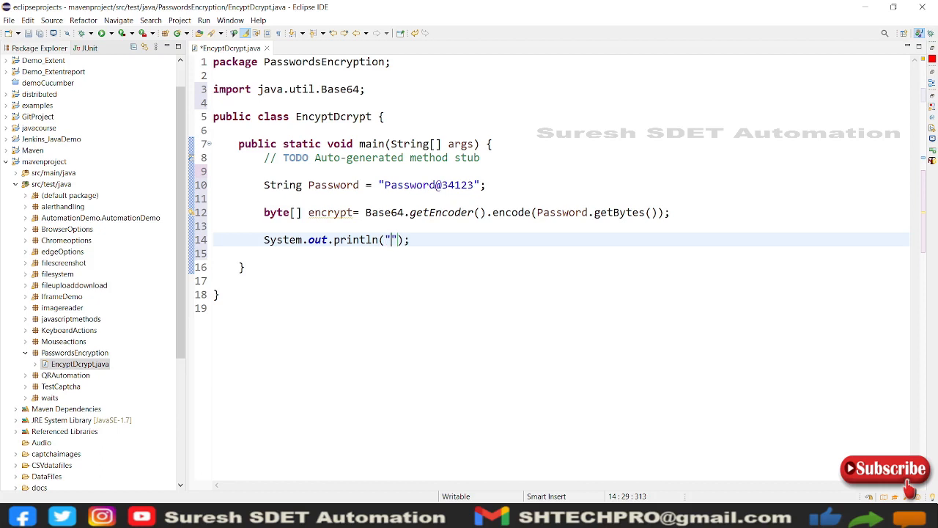
type("Encrypted password")
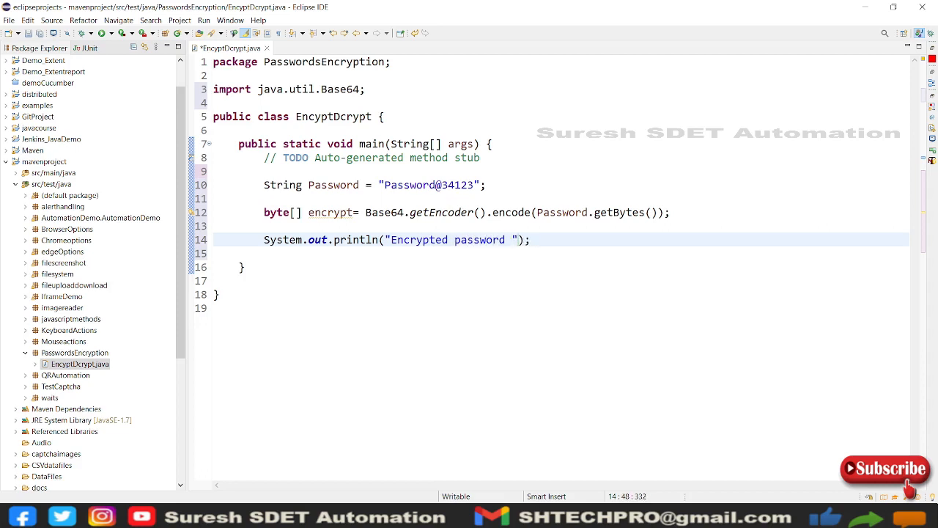
type("is ----")
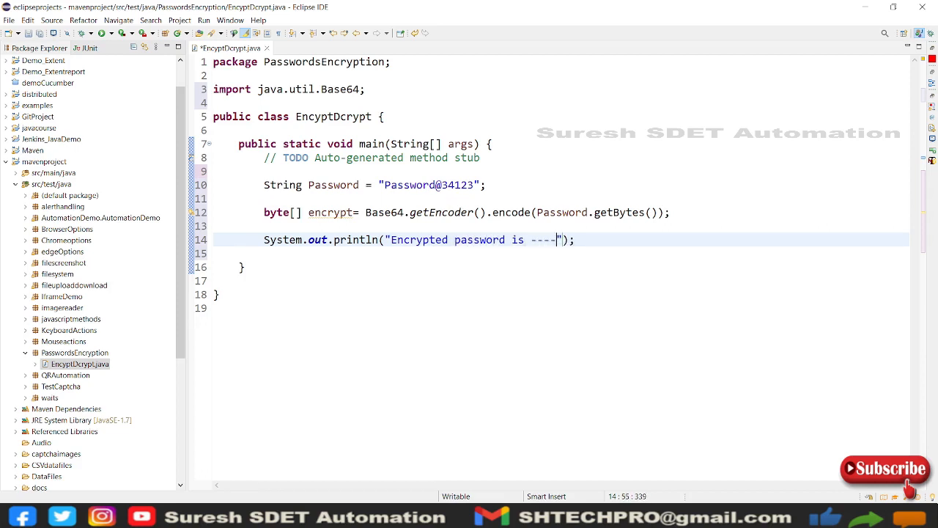
type("->")
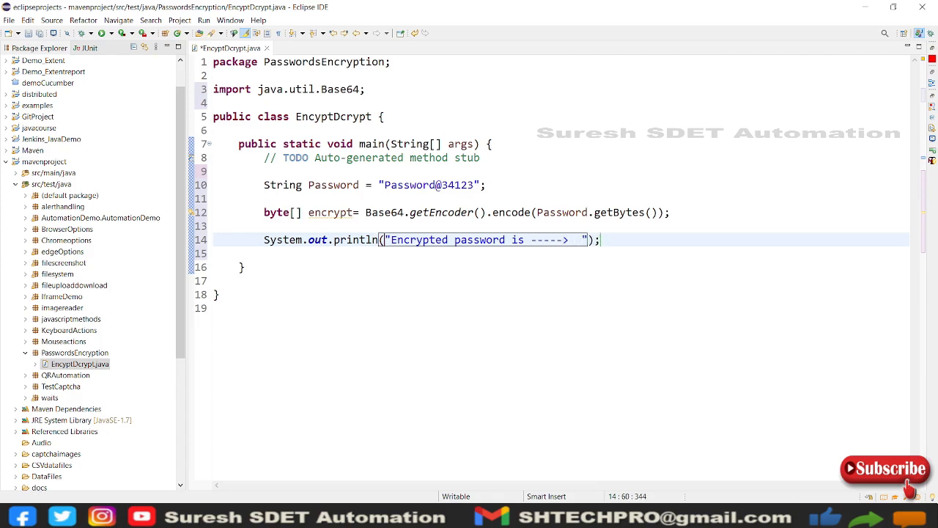
type("+")
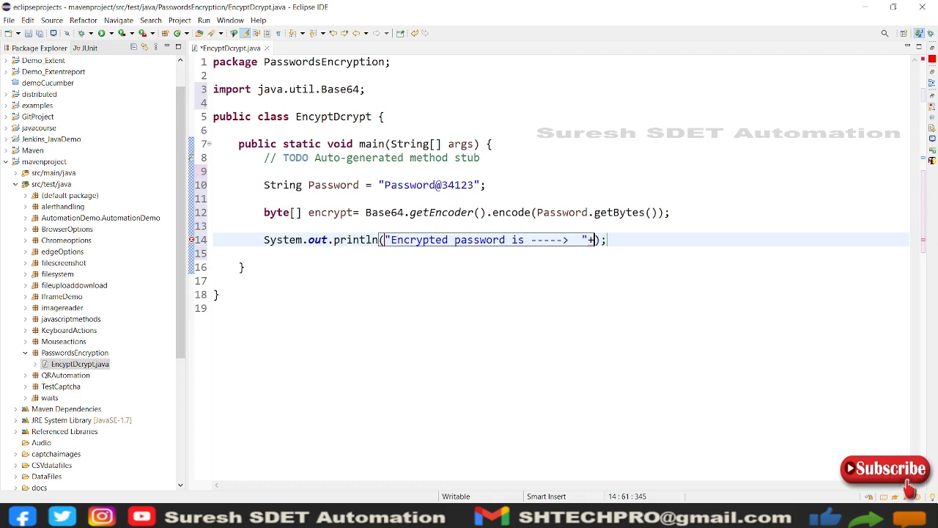
type("new")
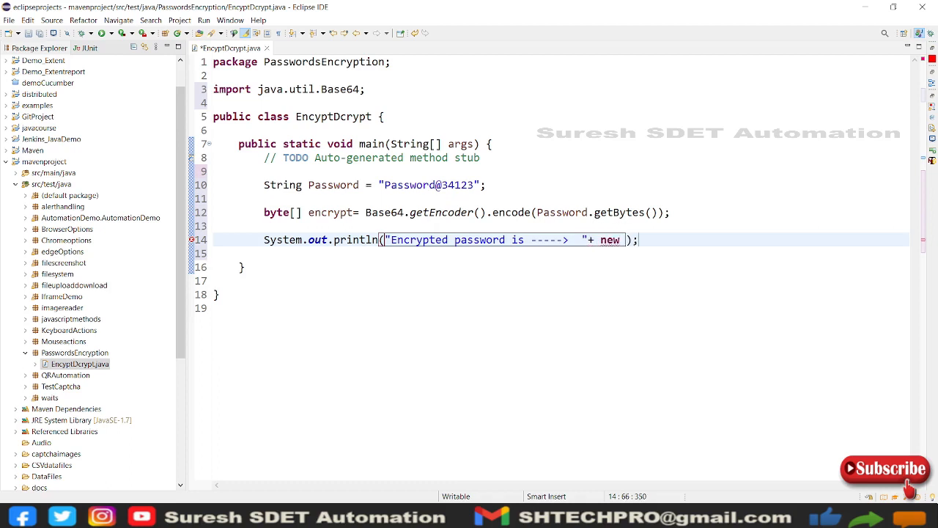
type("String")
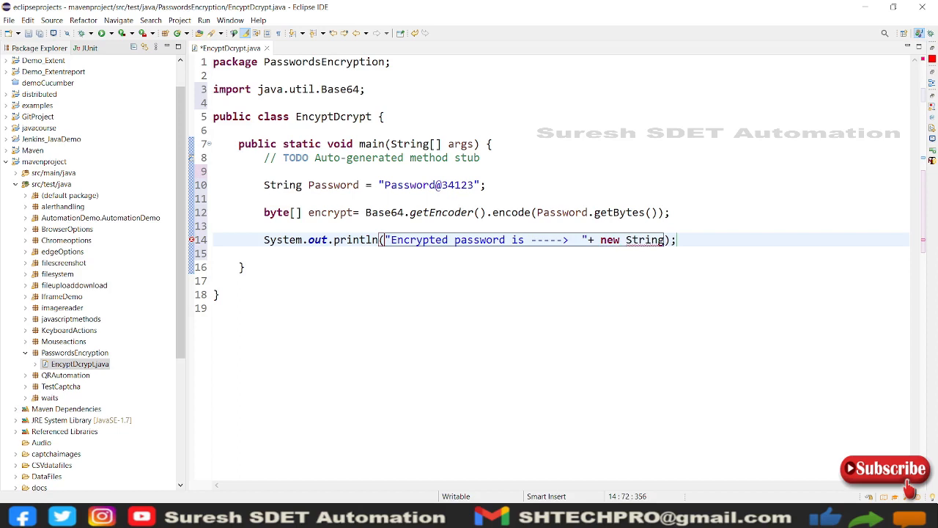
type("()")
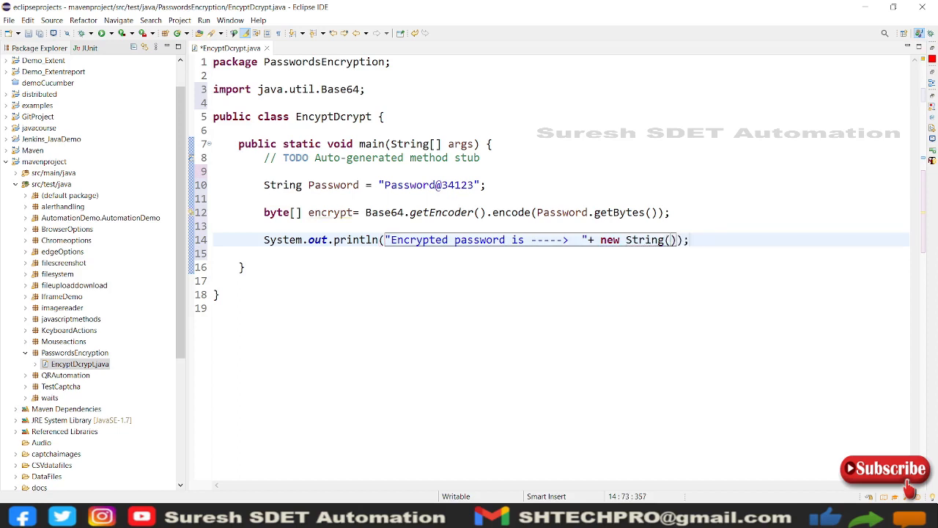
type("En")
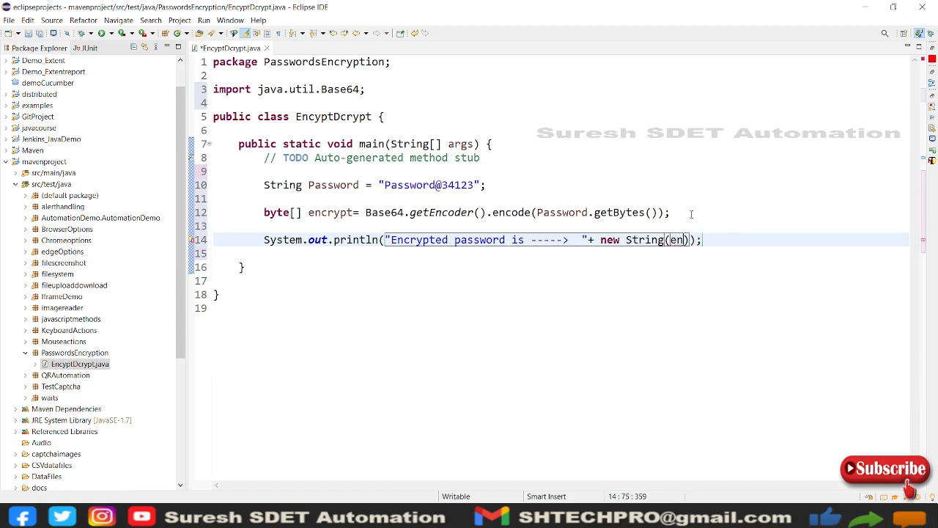
type("c")
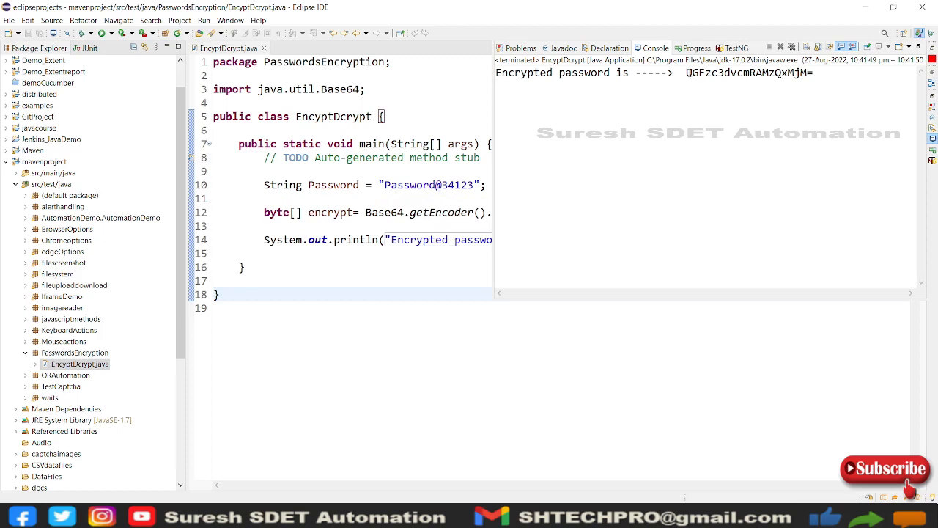
Step: Maximize the EncyptDcrypt editor to show the full source again
double_click(748, 72)
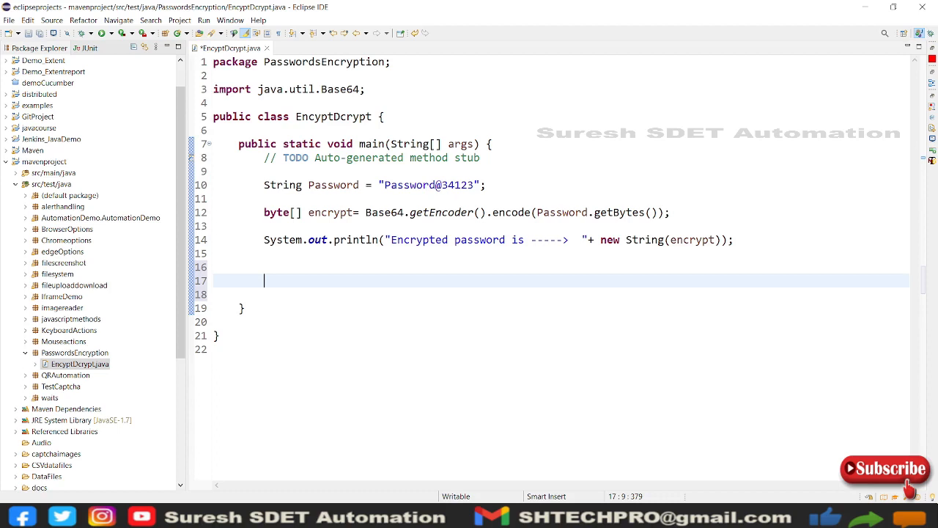
Step: Type byte[] decrypt = Base64.getDecoder().decode(encrypt); on the new line
type("By")
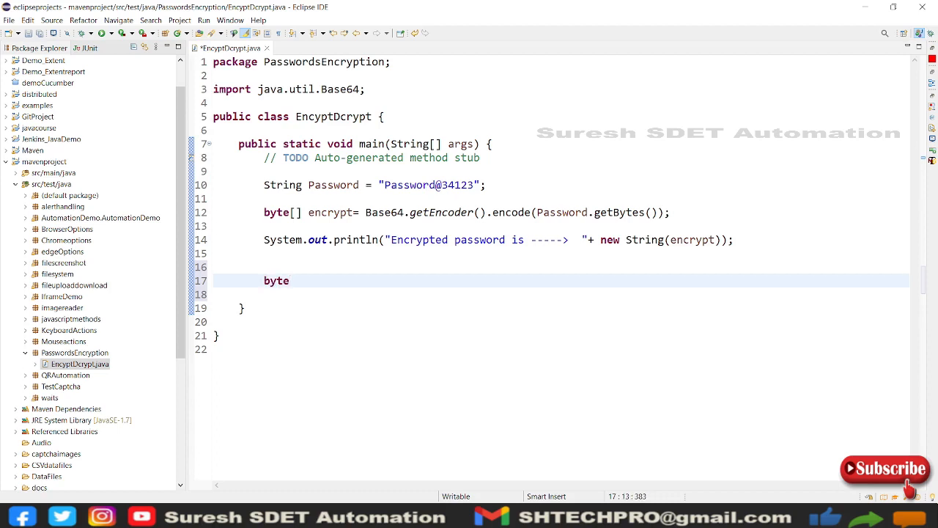
type("[]")
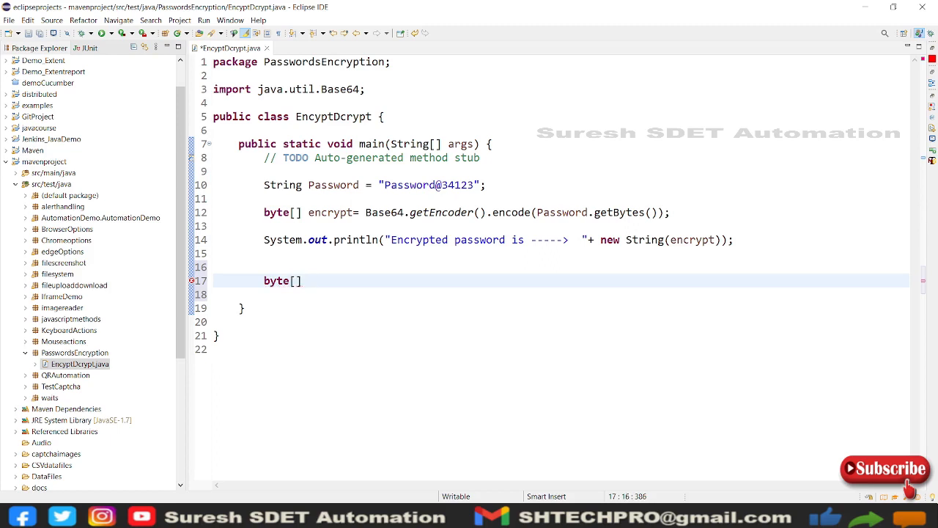
type("d")
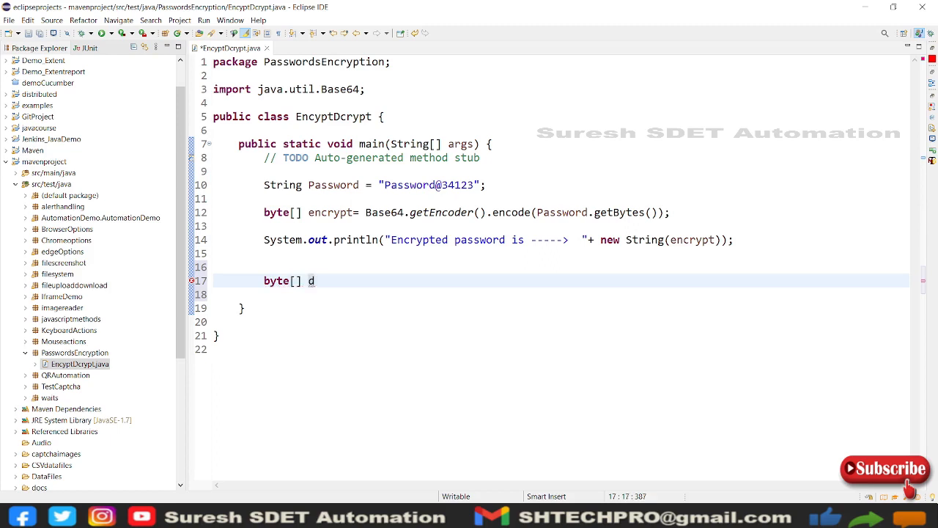
type("ec")
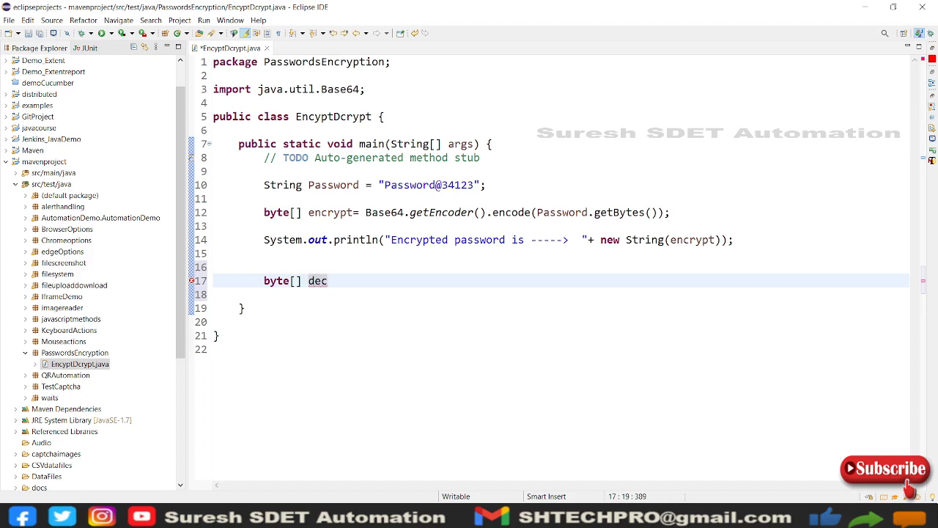
type("rypt")
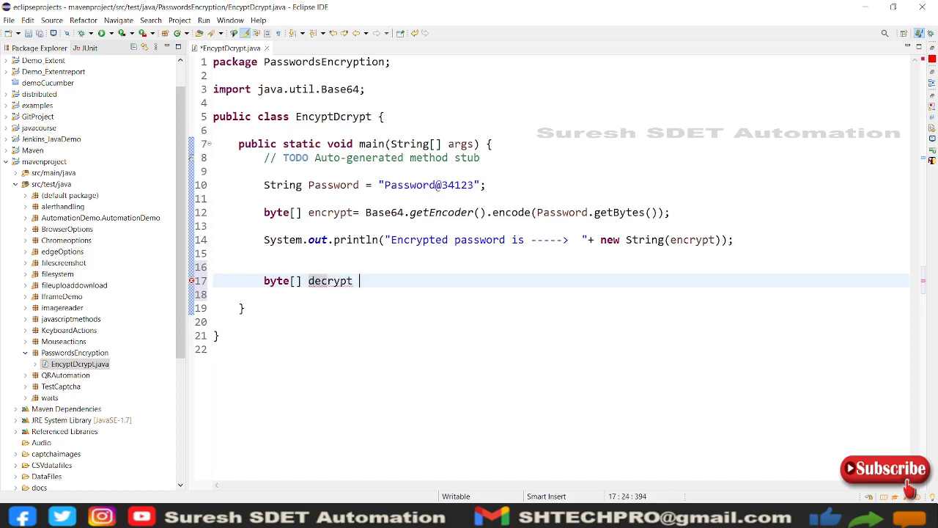
type("= B")
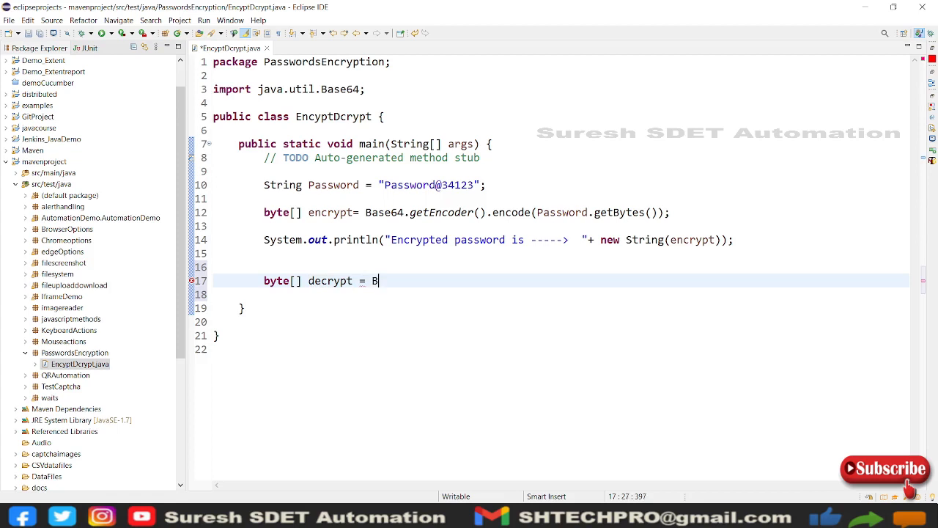
type("ase")
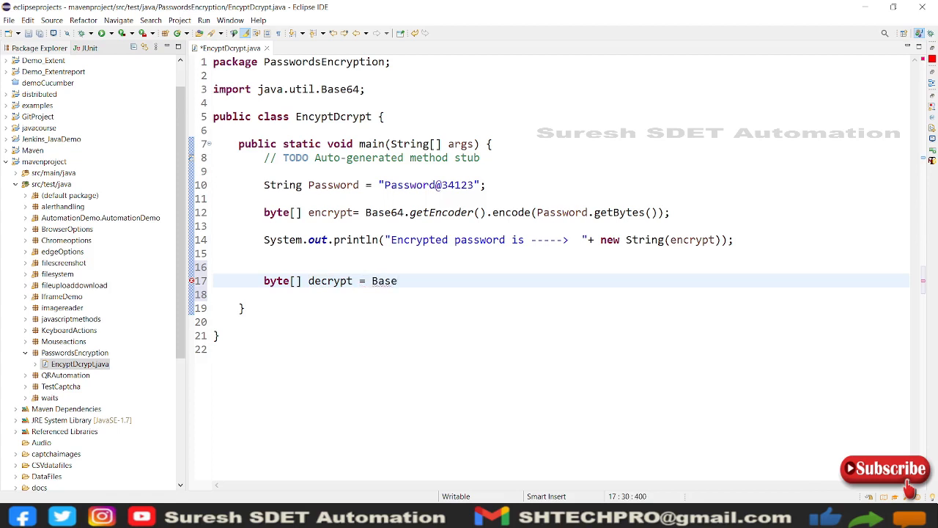
type("64")
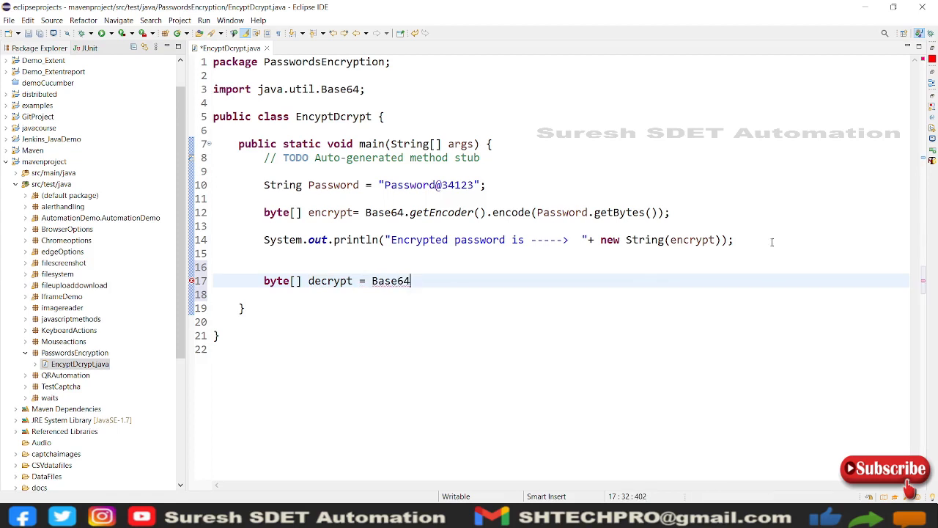
type(".getDecoder(")
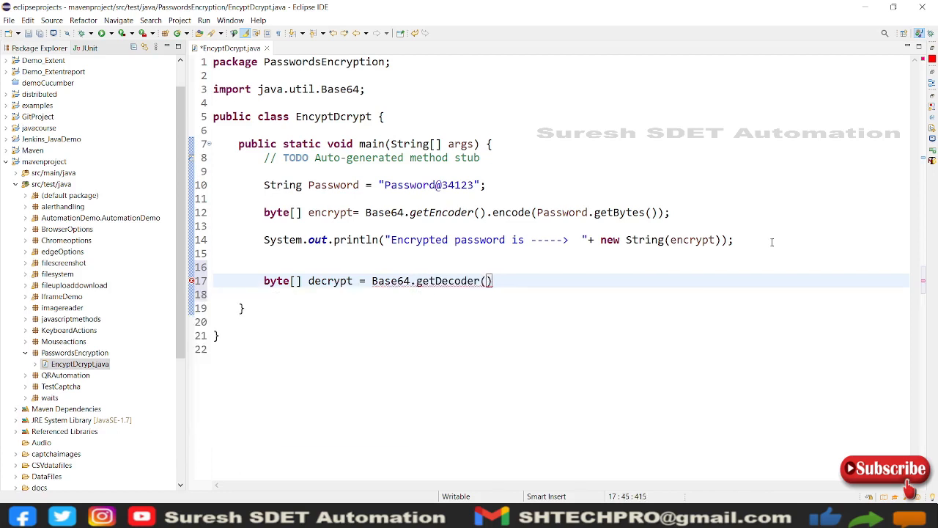
type(".decode(encrypt")
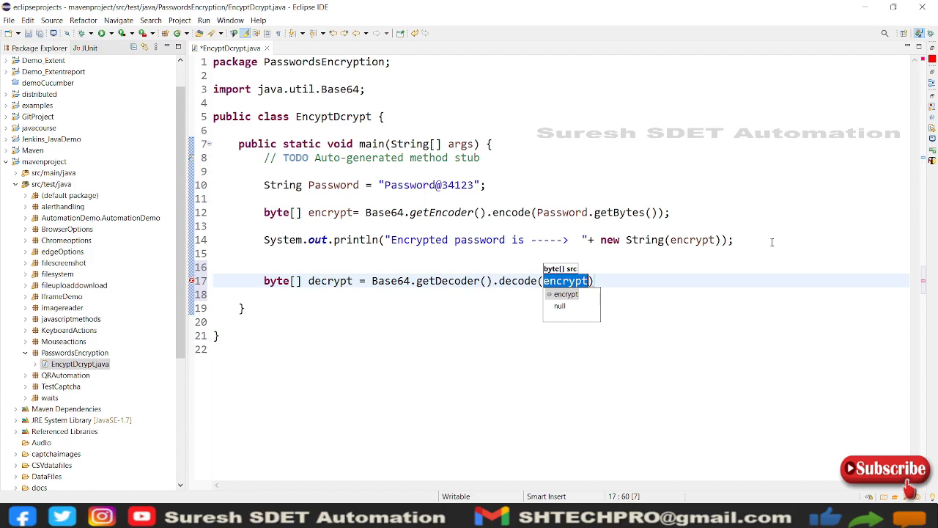
mouse_move(477, 200)
type(";")
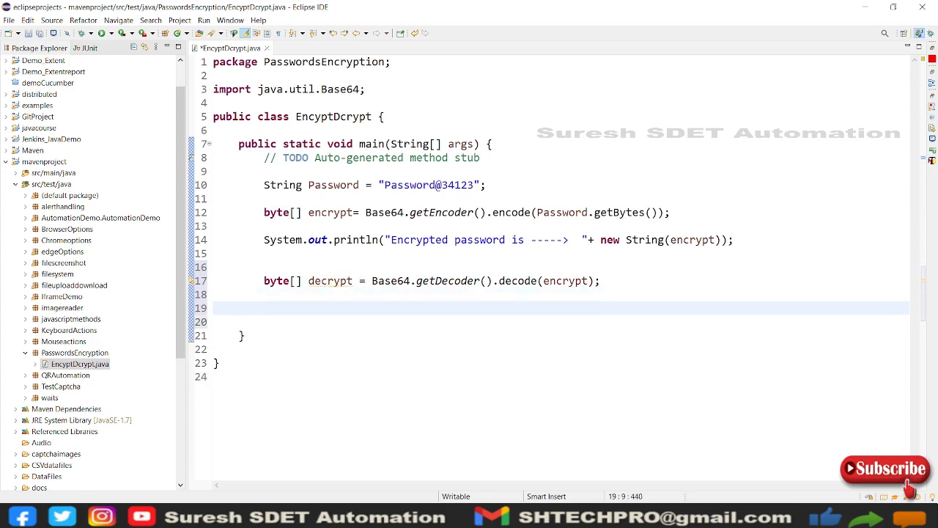
Step: Add System.out.println(" Decrypted password is -------> " + new String(decrypt)); and save
type("SYs")
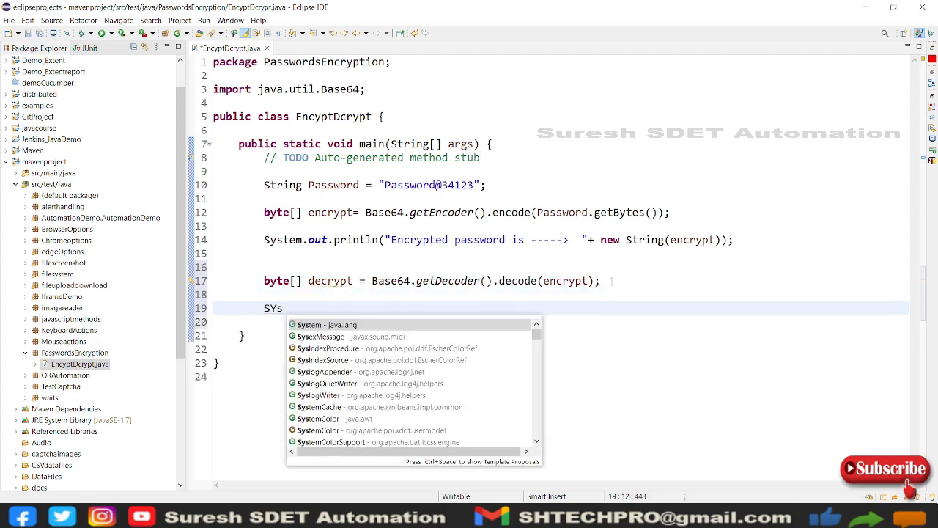
type("o")
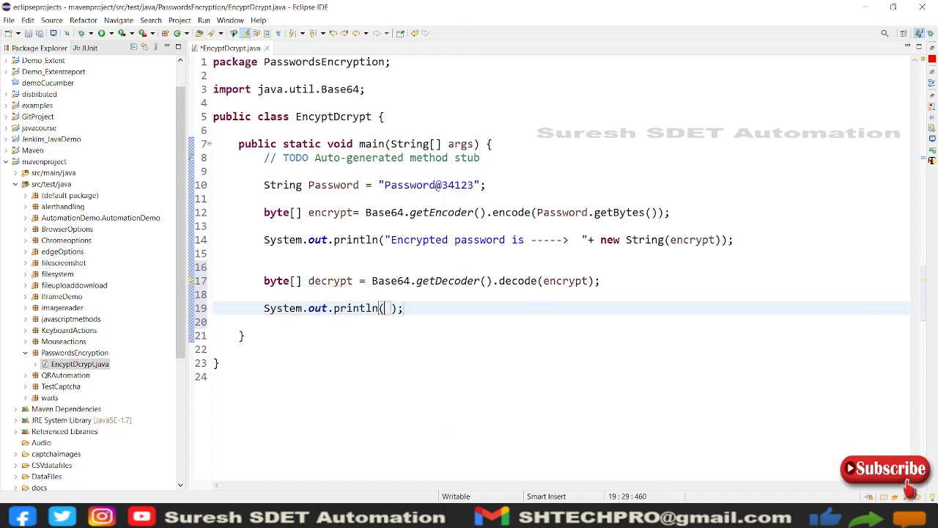
type("\" \"")
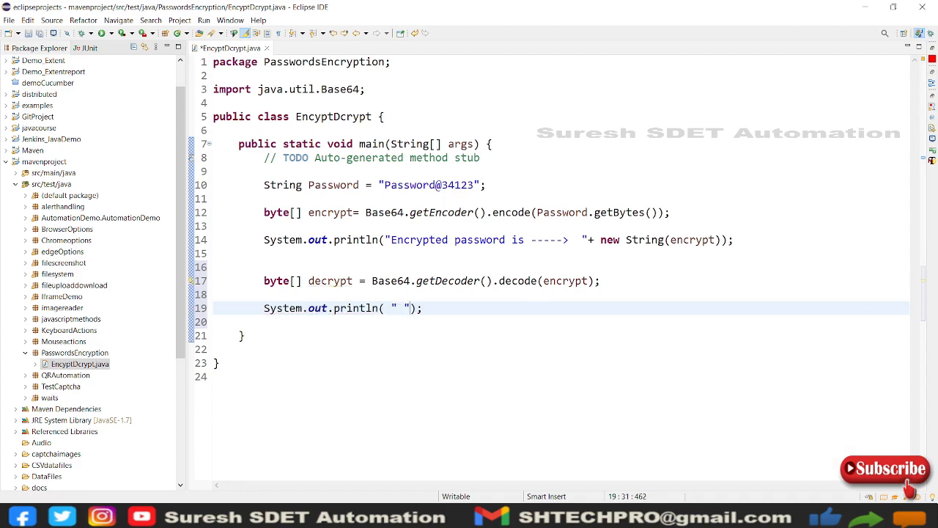
type("Decrypted password is")
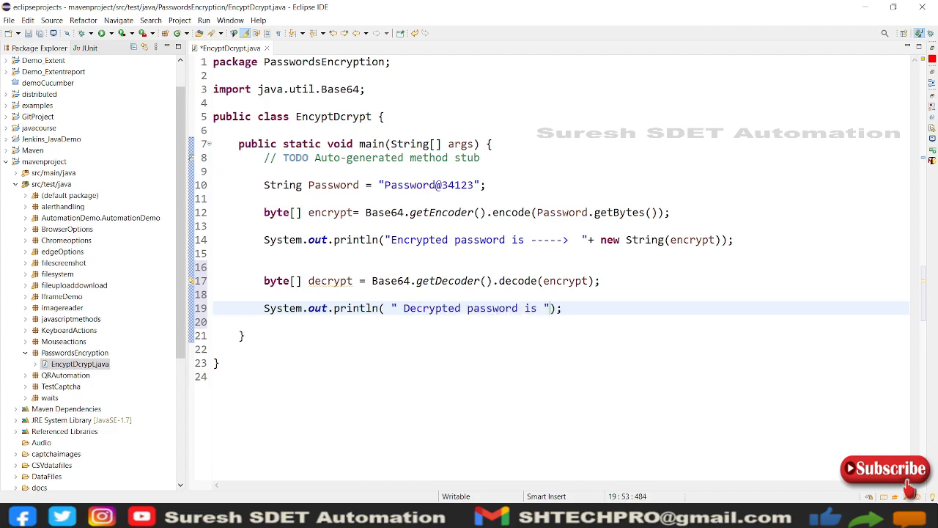
type("------->")
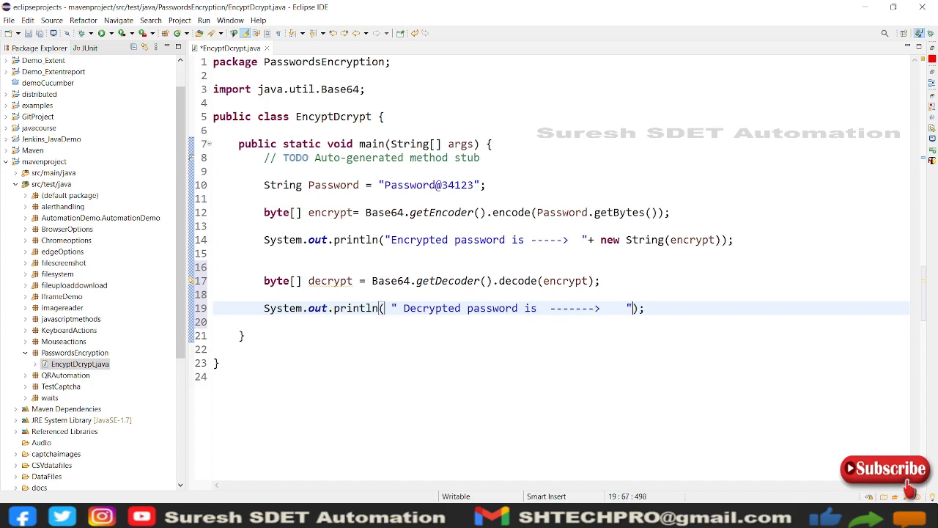
type("+")
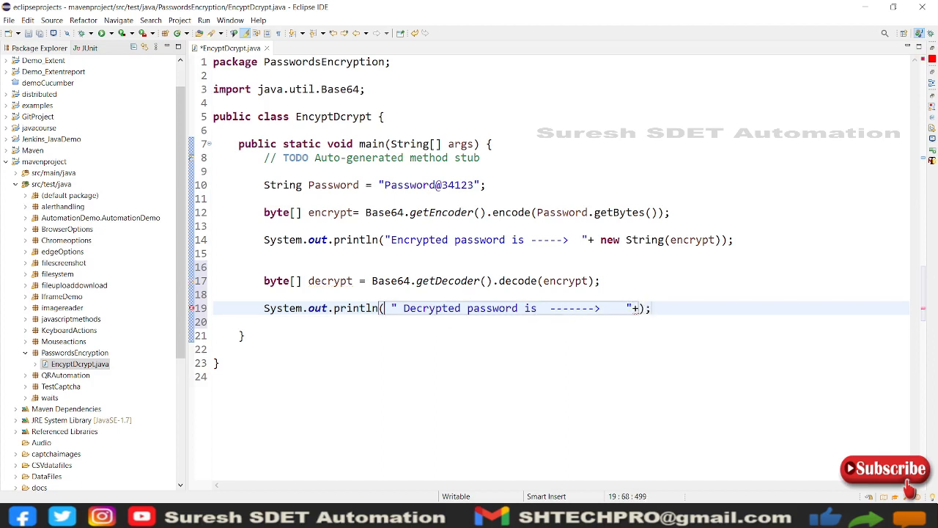
type("new")
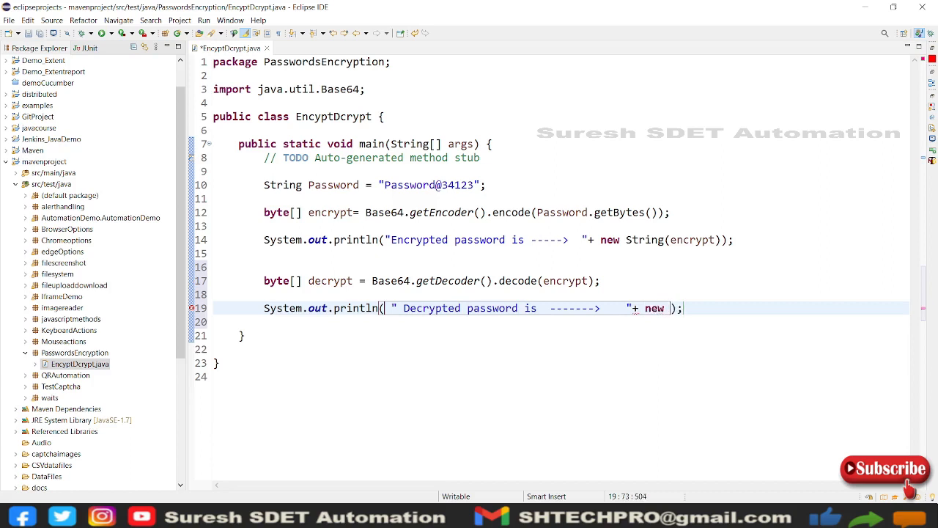
type("String")
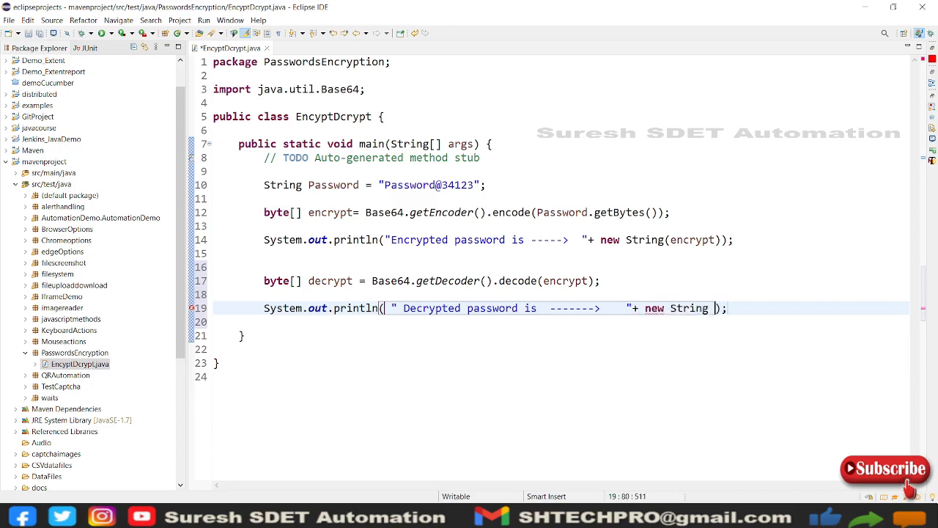
type("()")
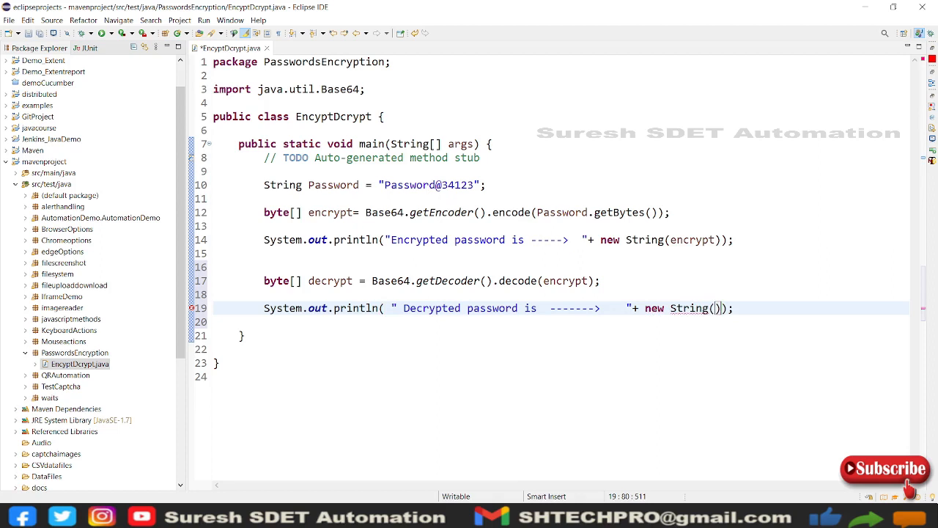
type("D")
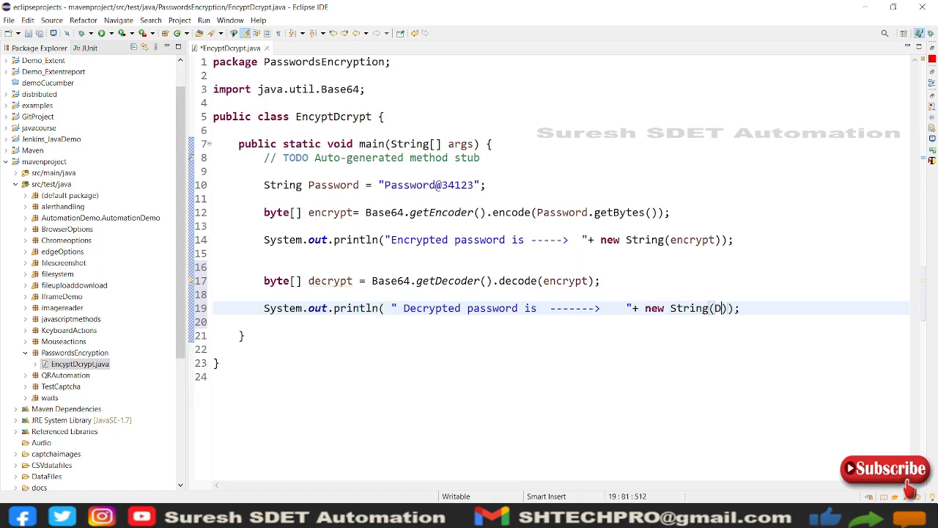
type("d")
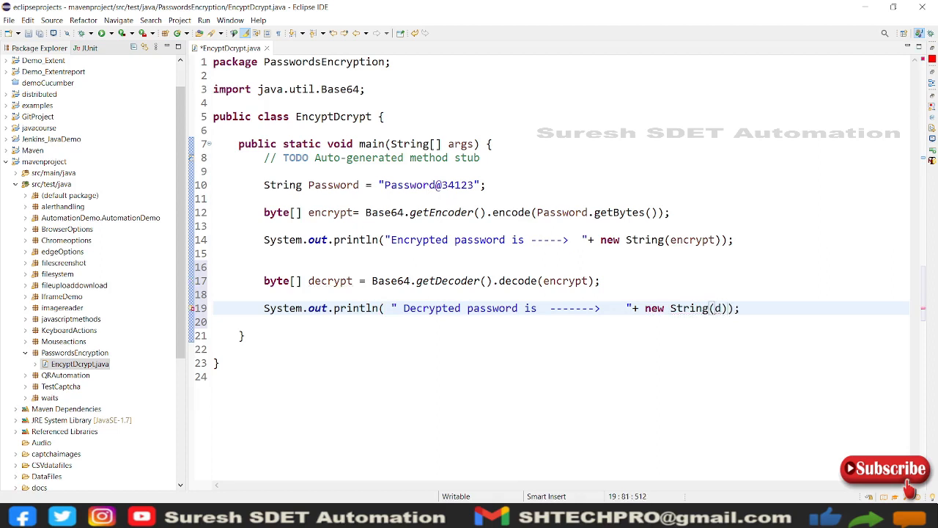
type("ecrypt")
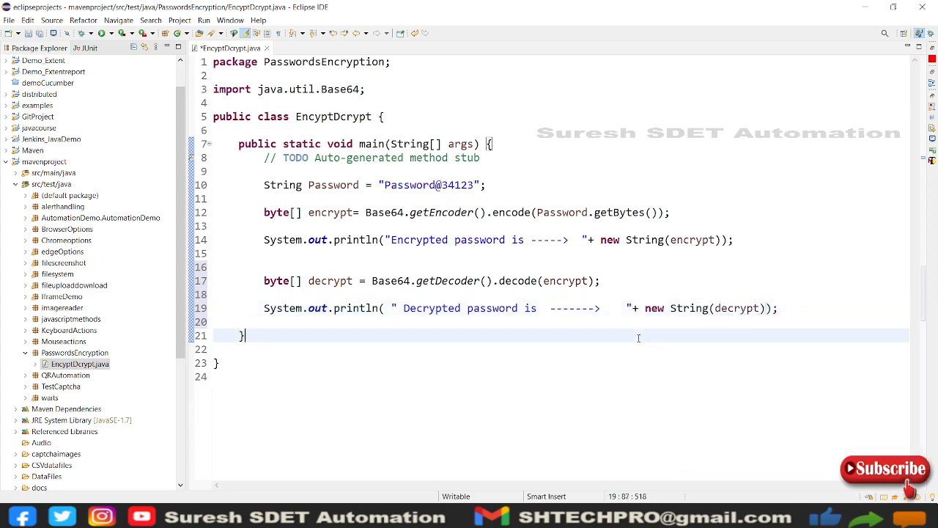
left_click(245, 336)
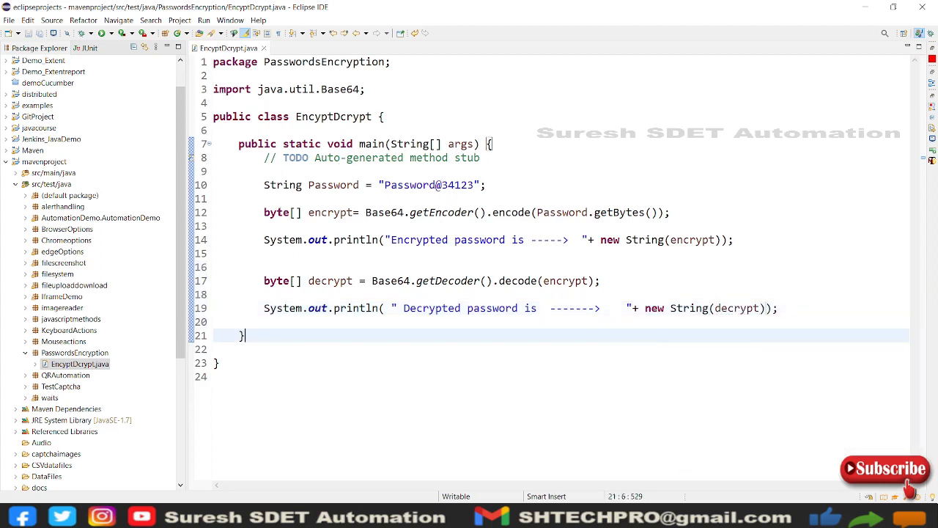
mouse_move(621, 262)
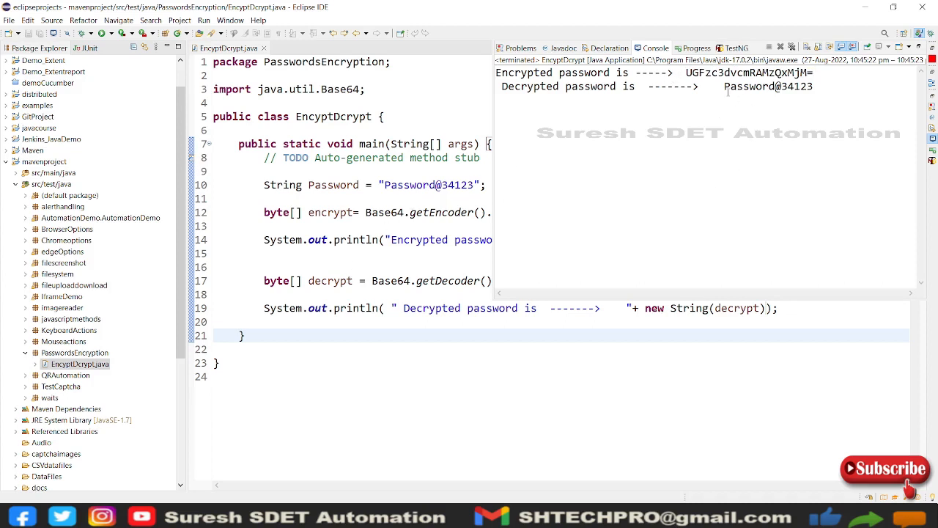
double_click(768, 87)
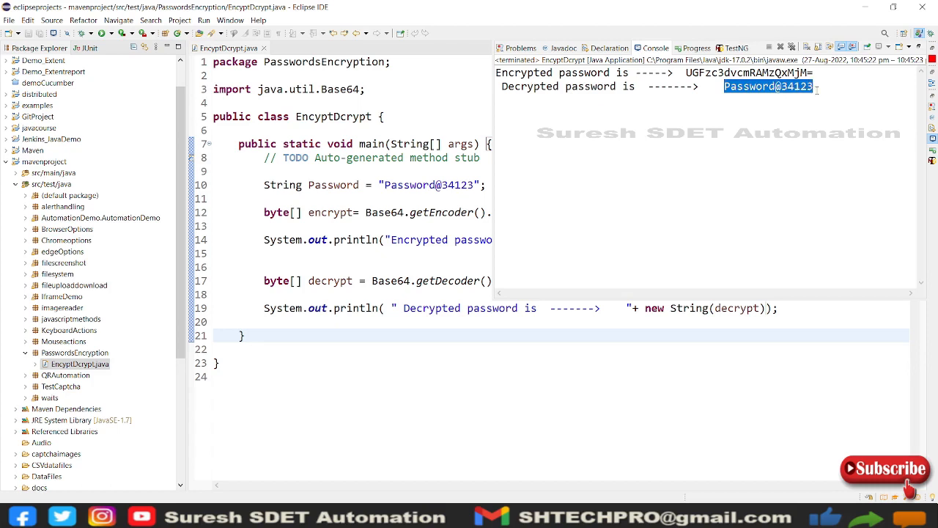
mouse_move(670, 345)
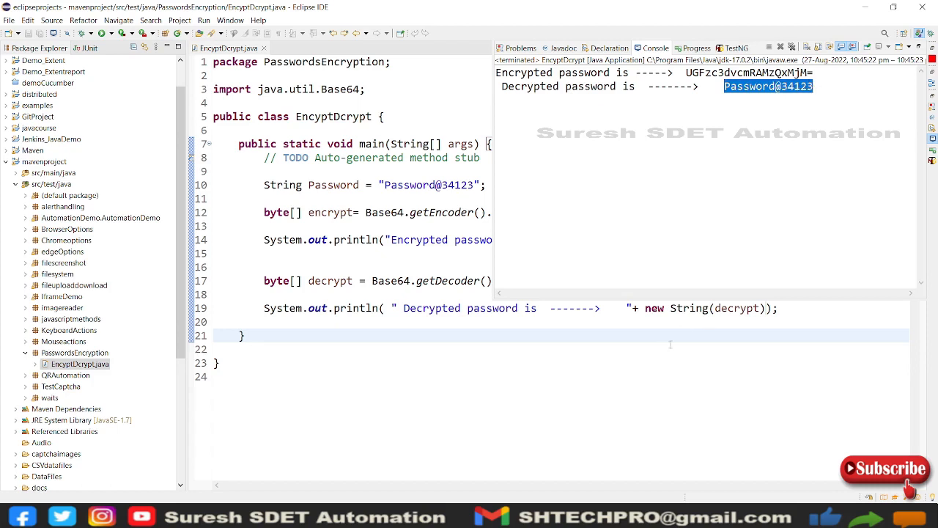